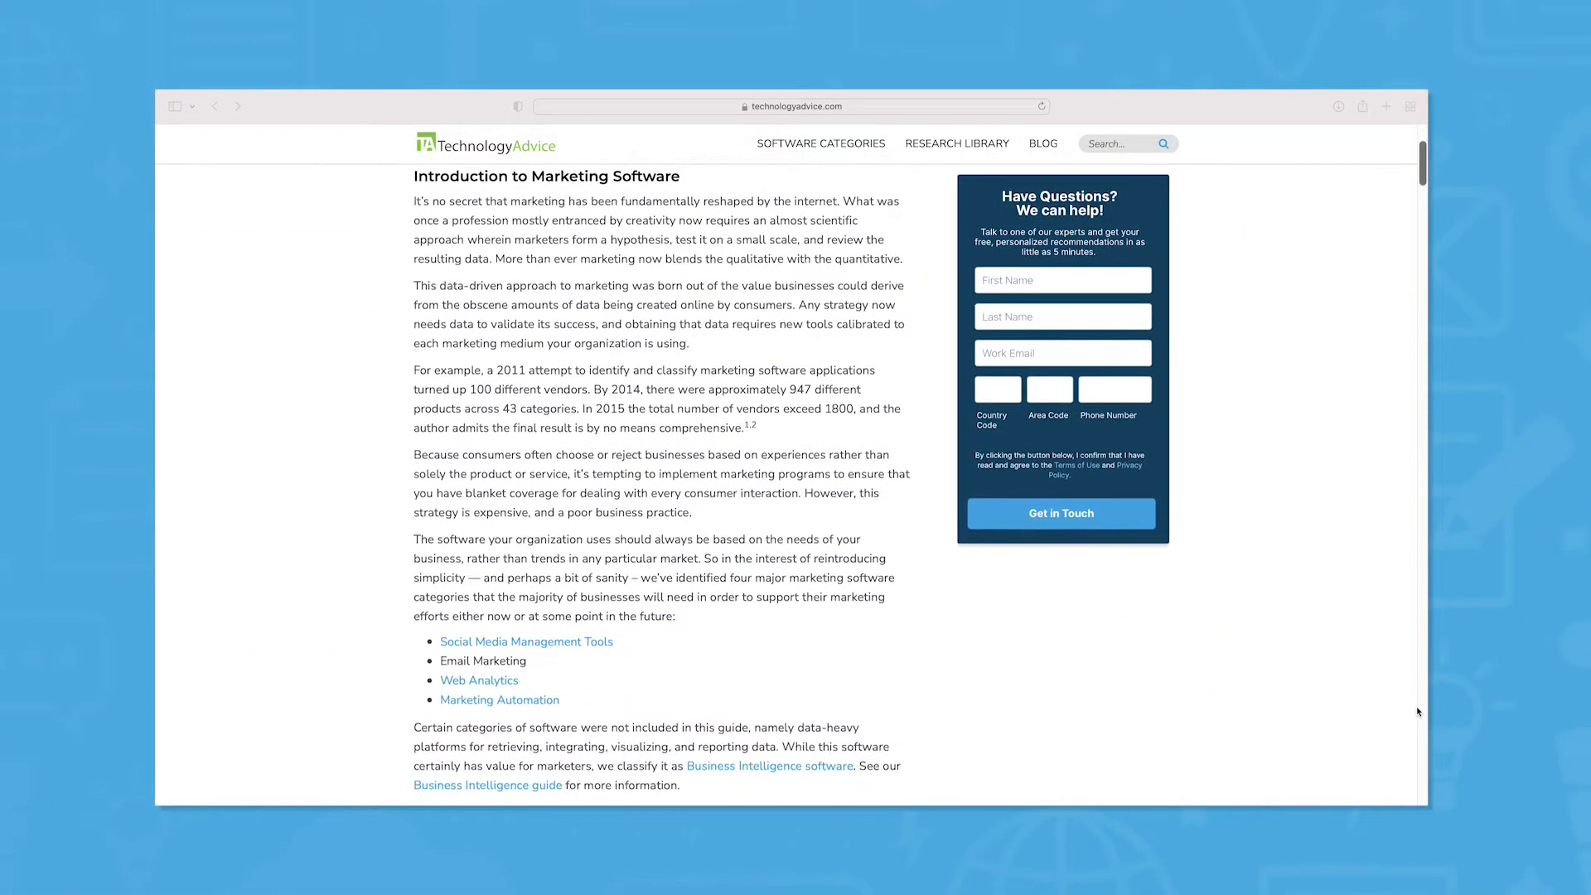
Scroll the TechnologyAdvice marketing software guide past its introduction to the Social Media Management heading.
scroll(down, 3)
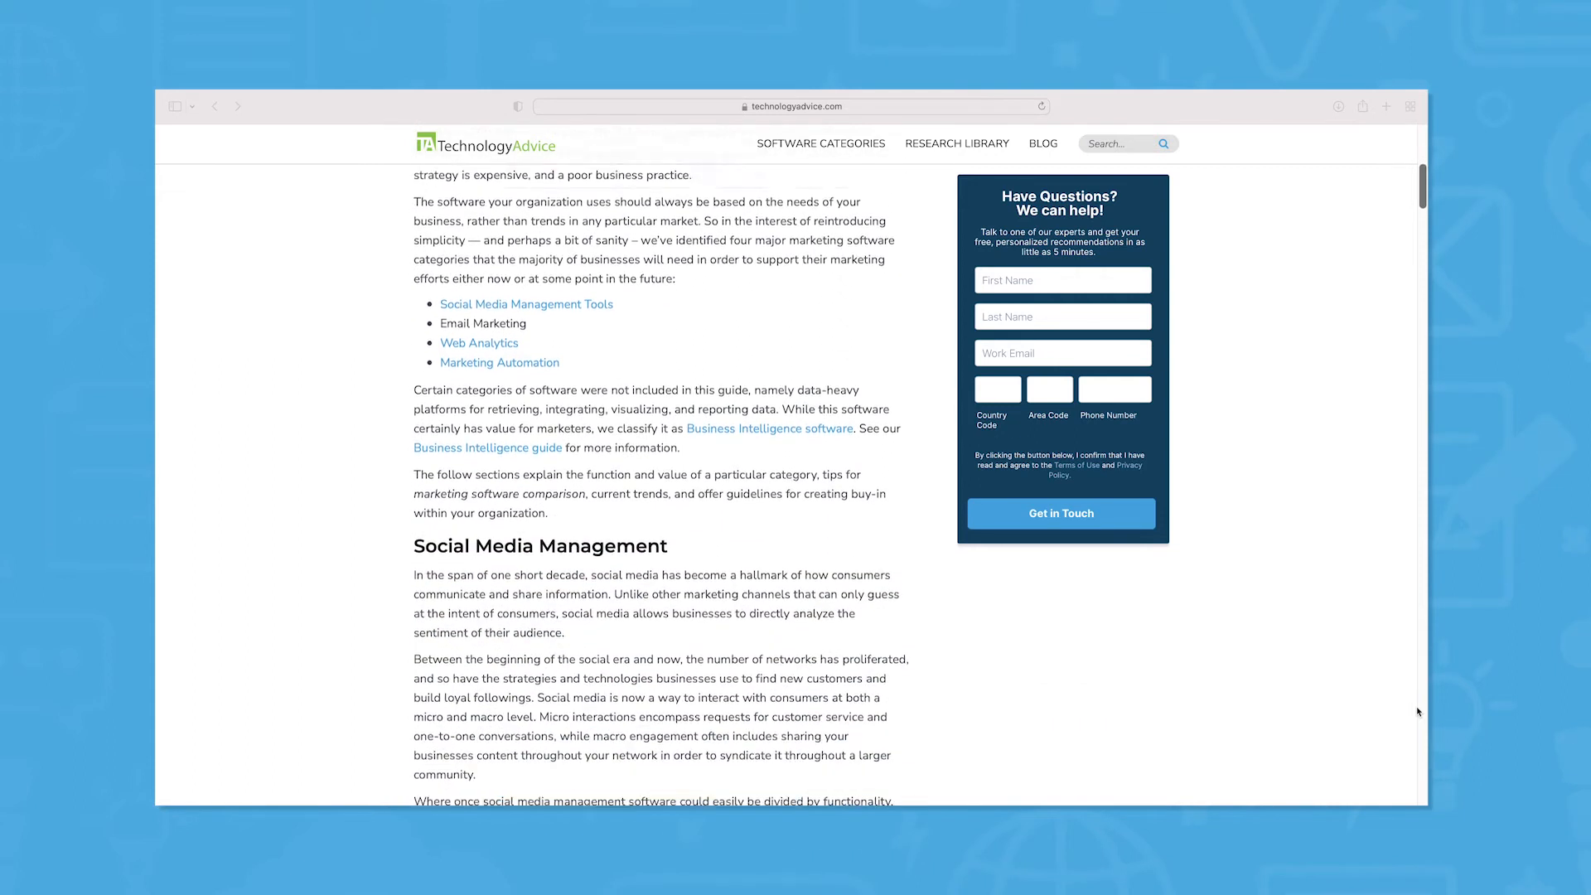
scroll(down, 3)
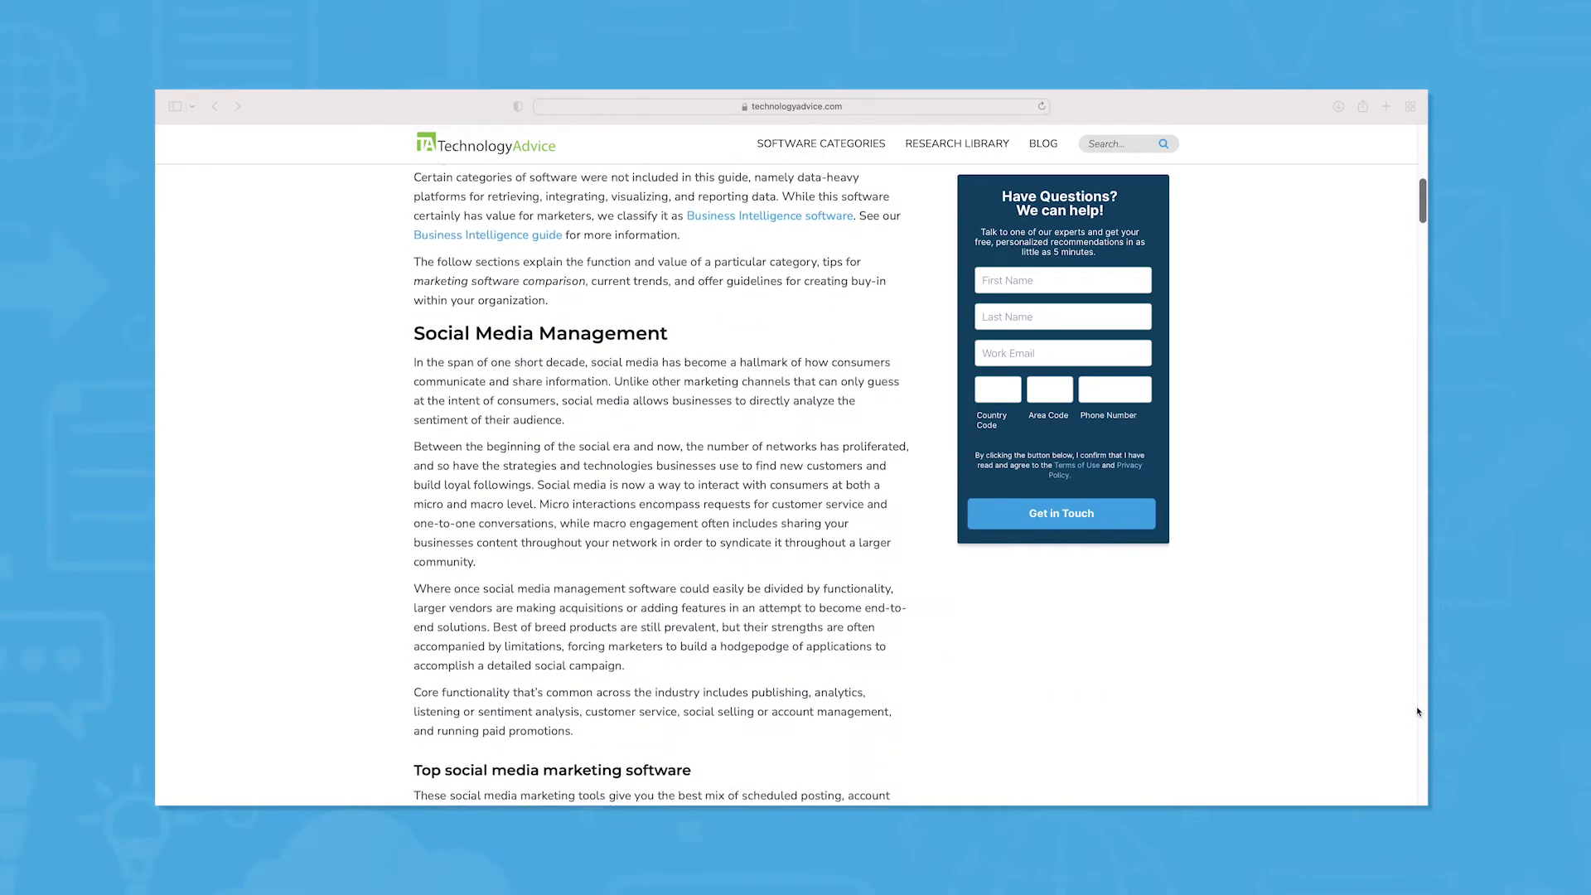
scroll(down, 3)
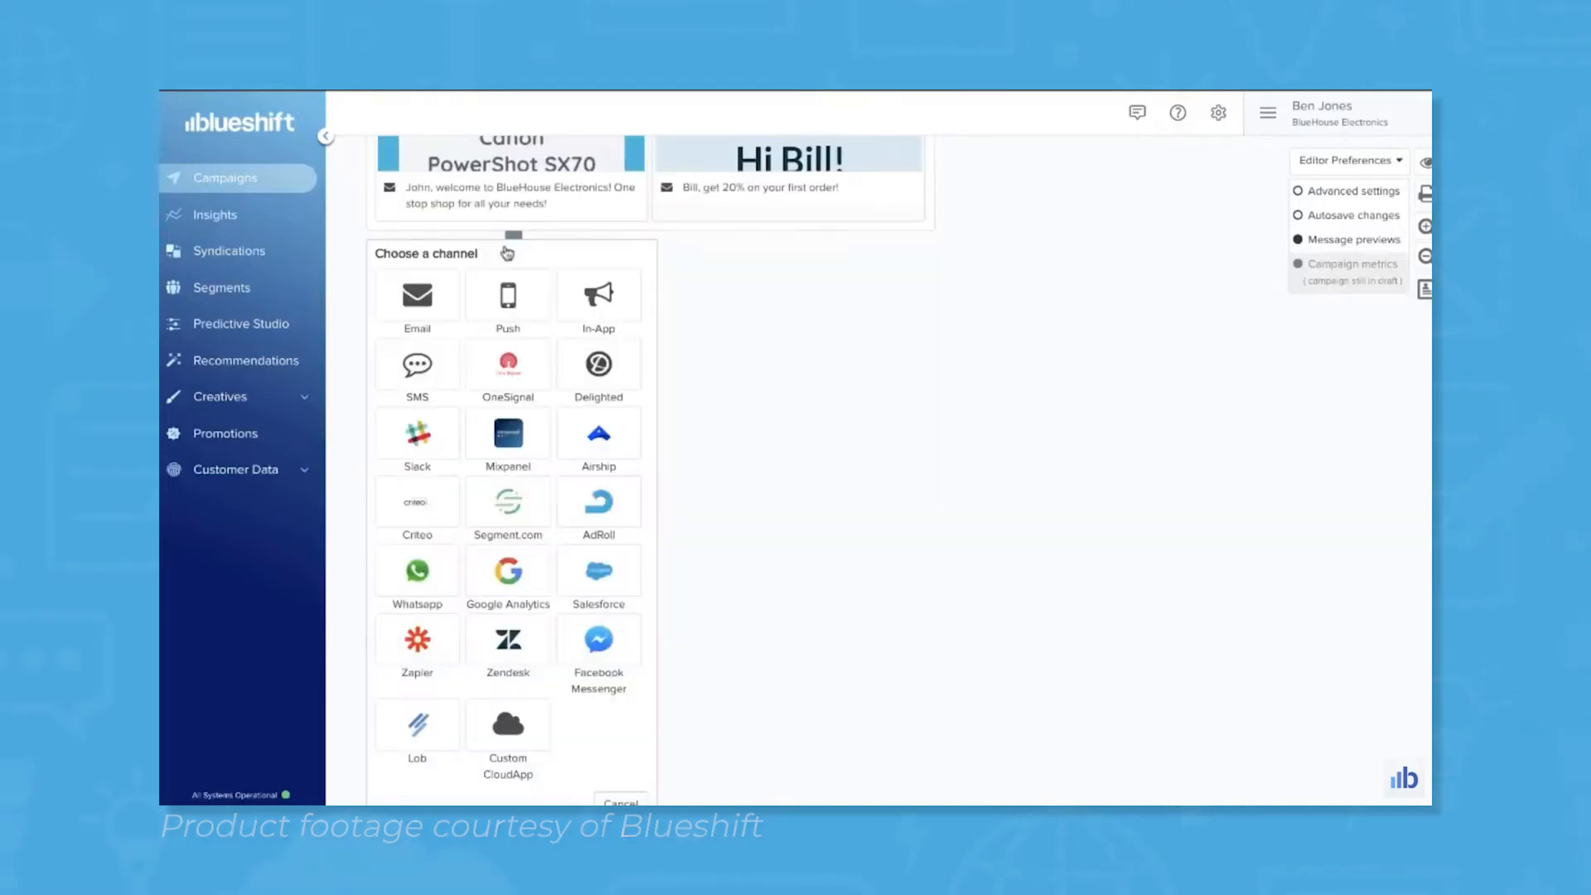
Dismiss the channel chooser and enable Campaign metrics in Editor Preferences to show Sends per step.
click(507, 295)
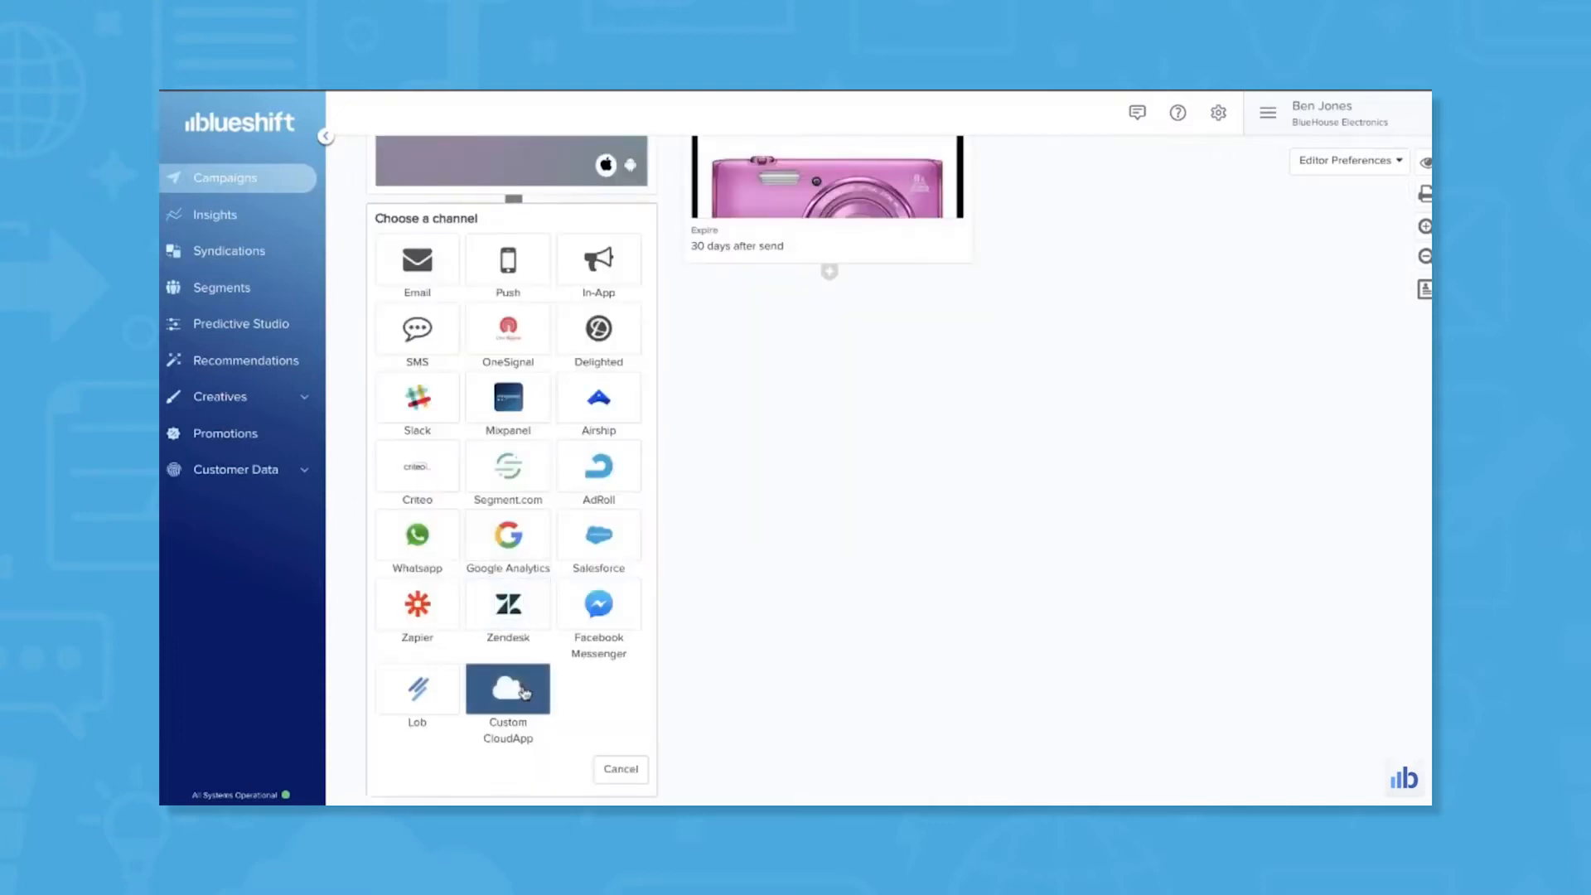
click(620, 768)
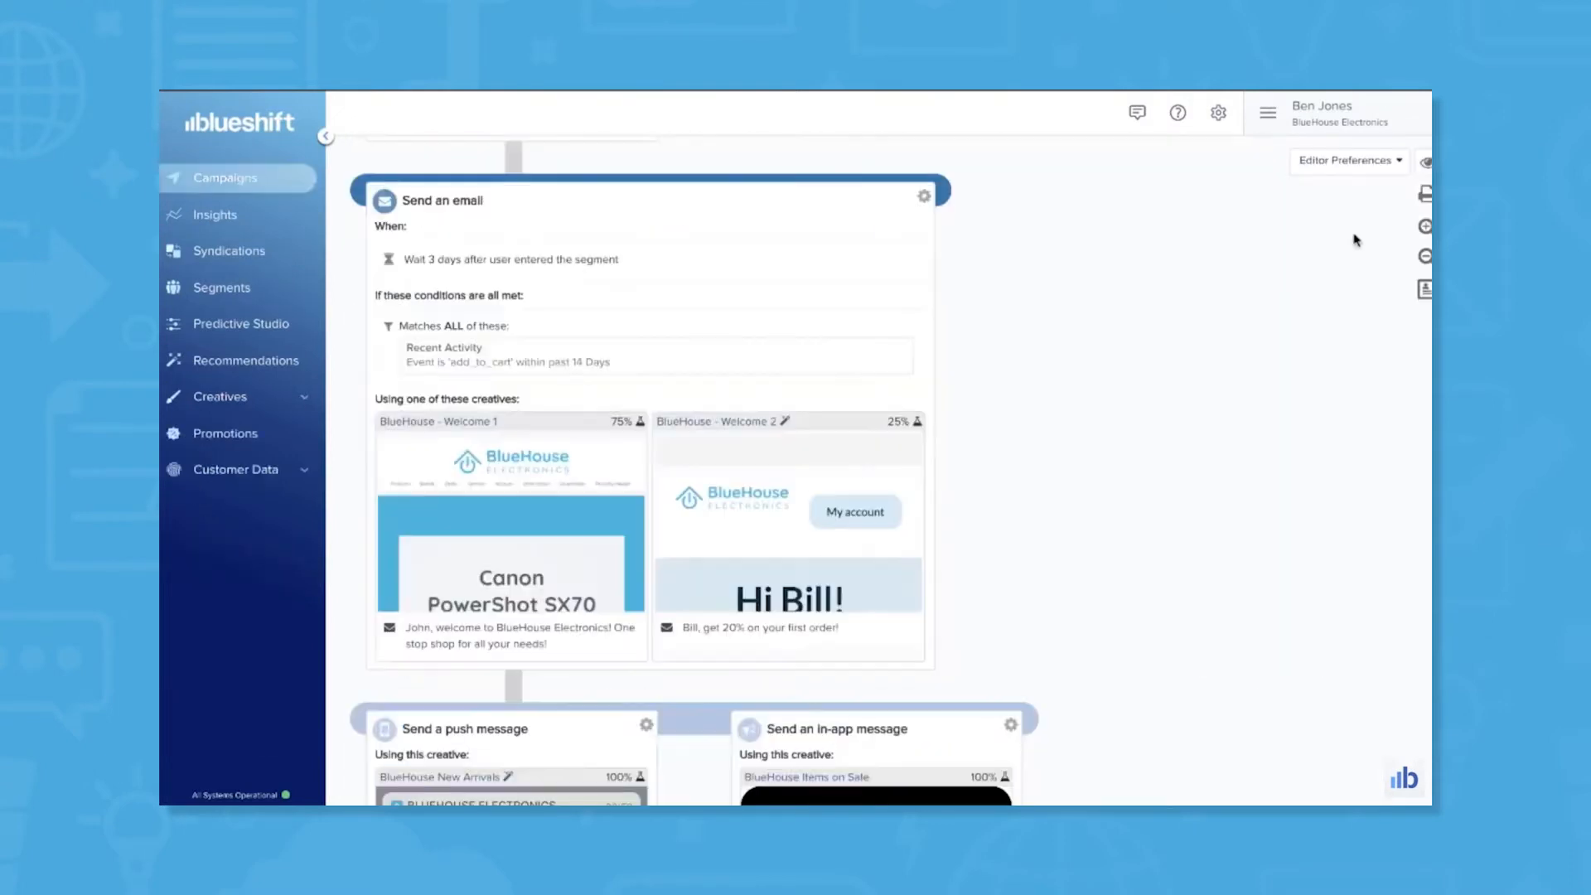
click(1347, 160)
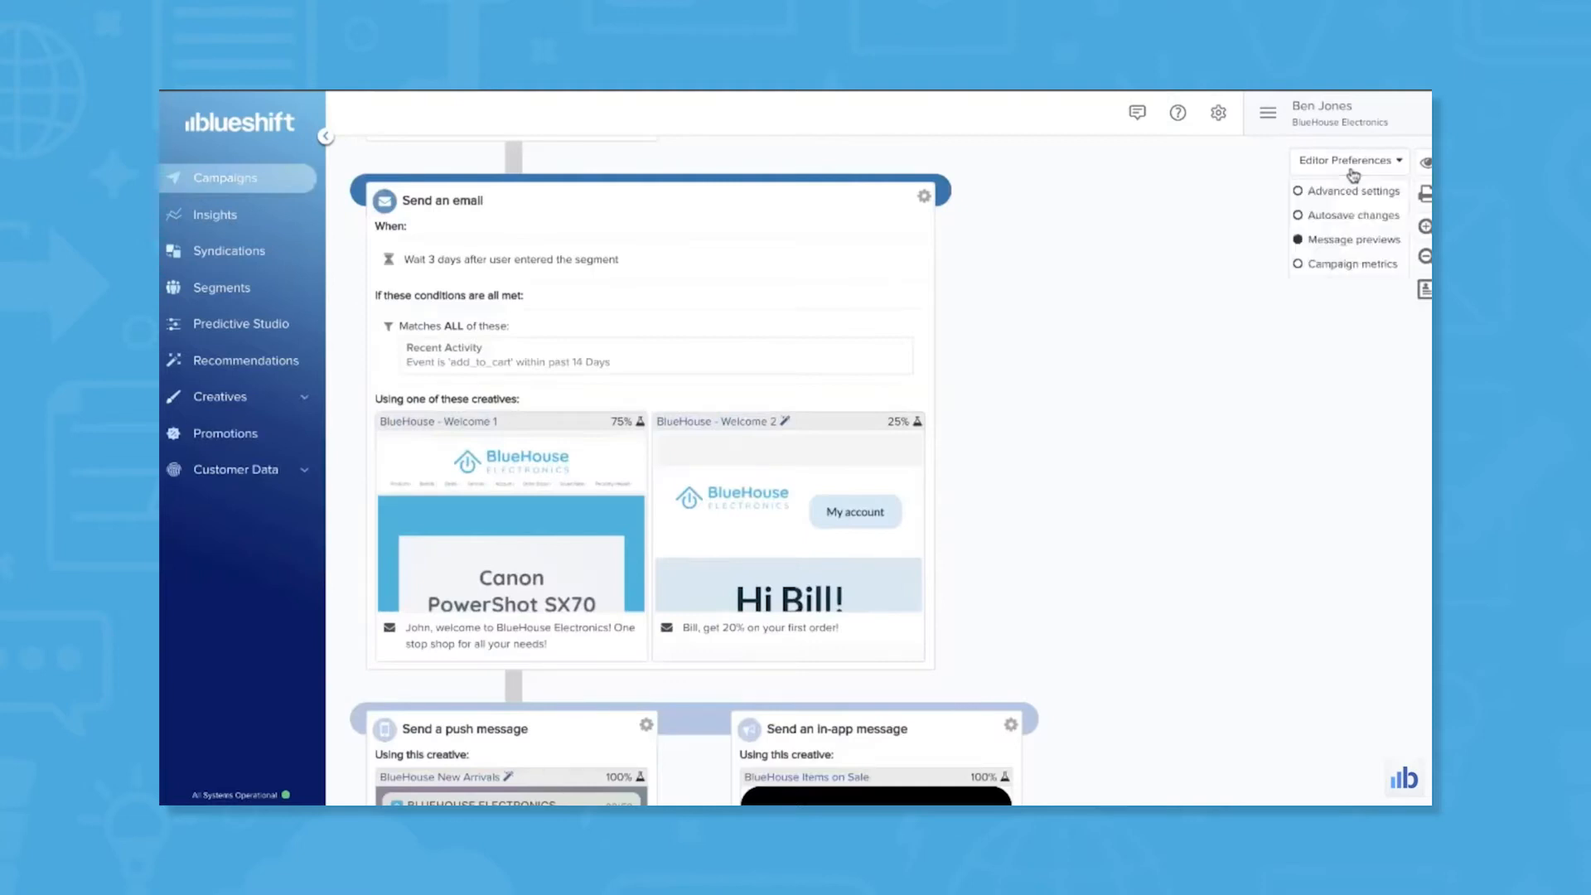
click(1297, 264)
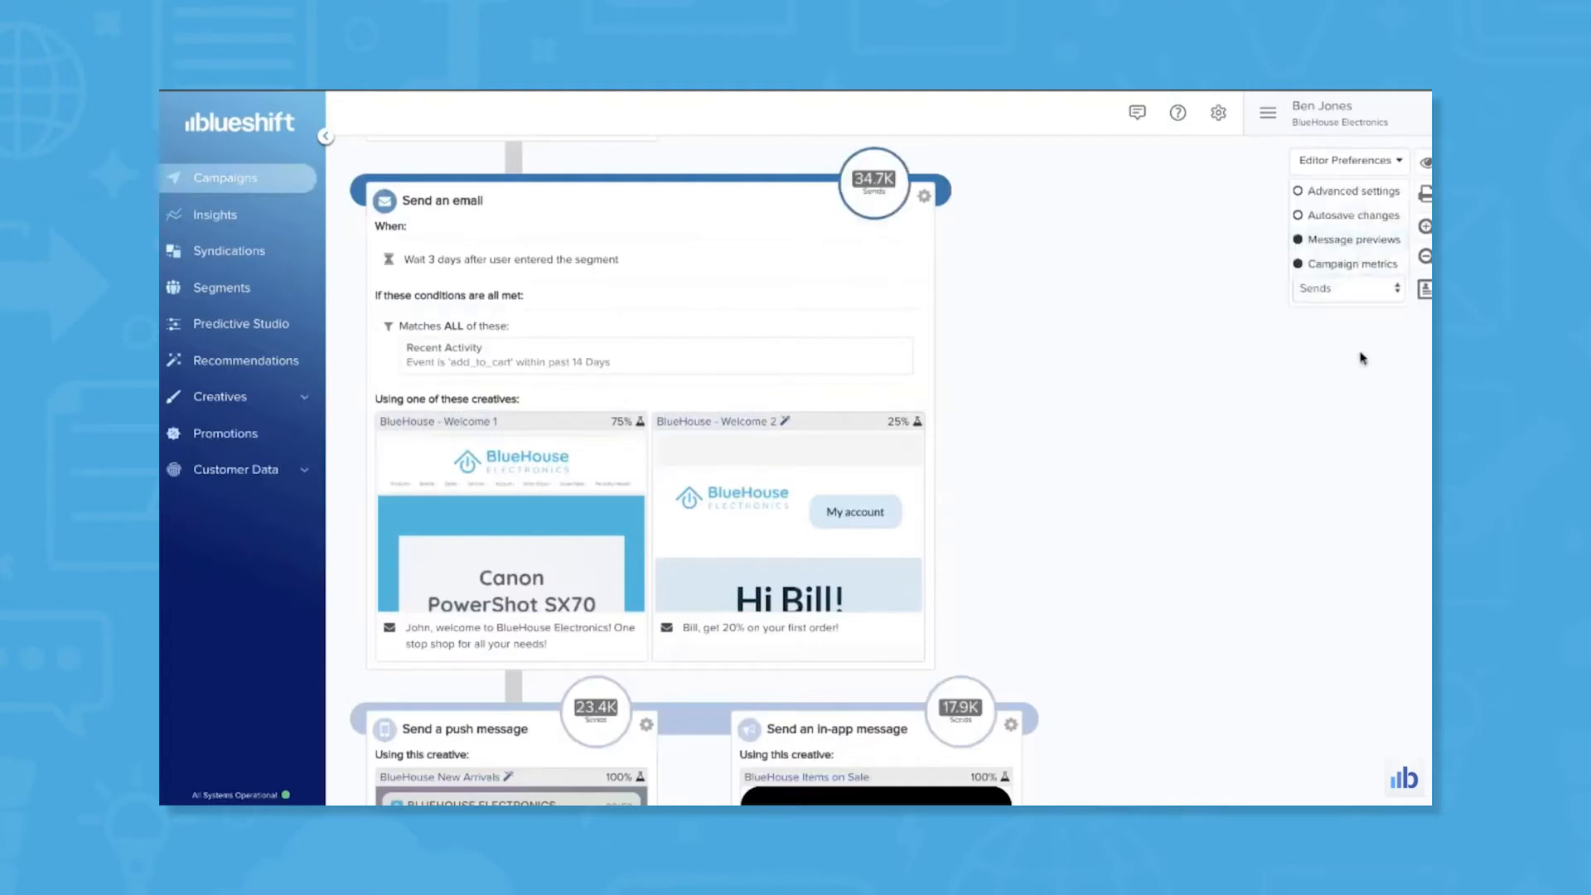
click(1342, 287)
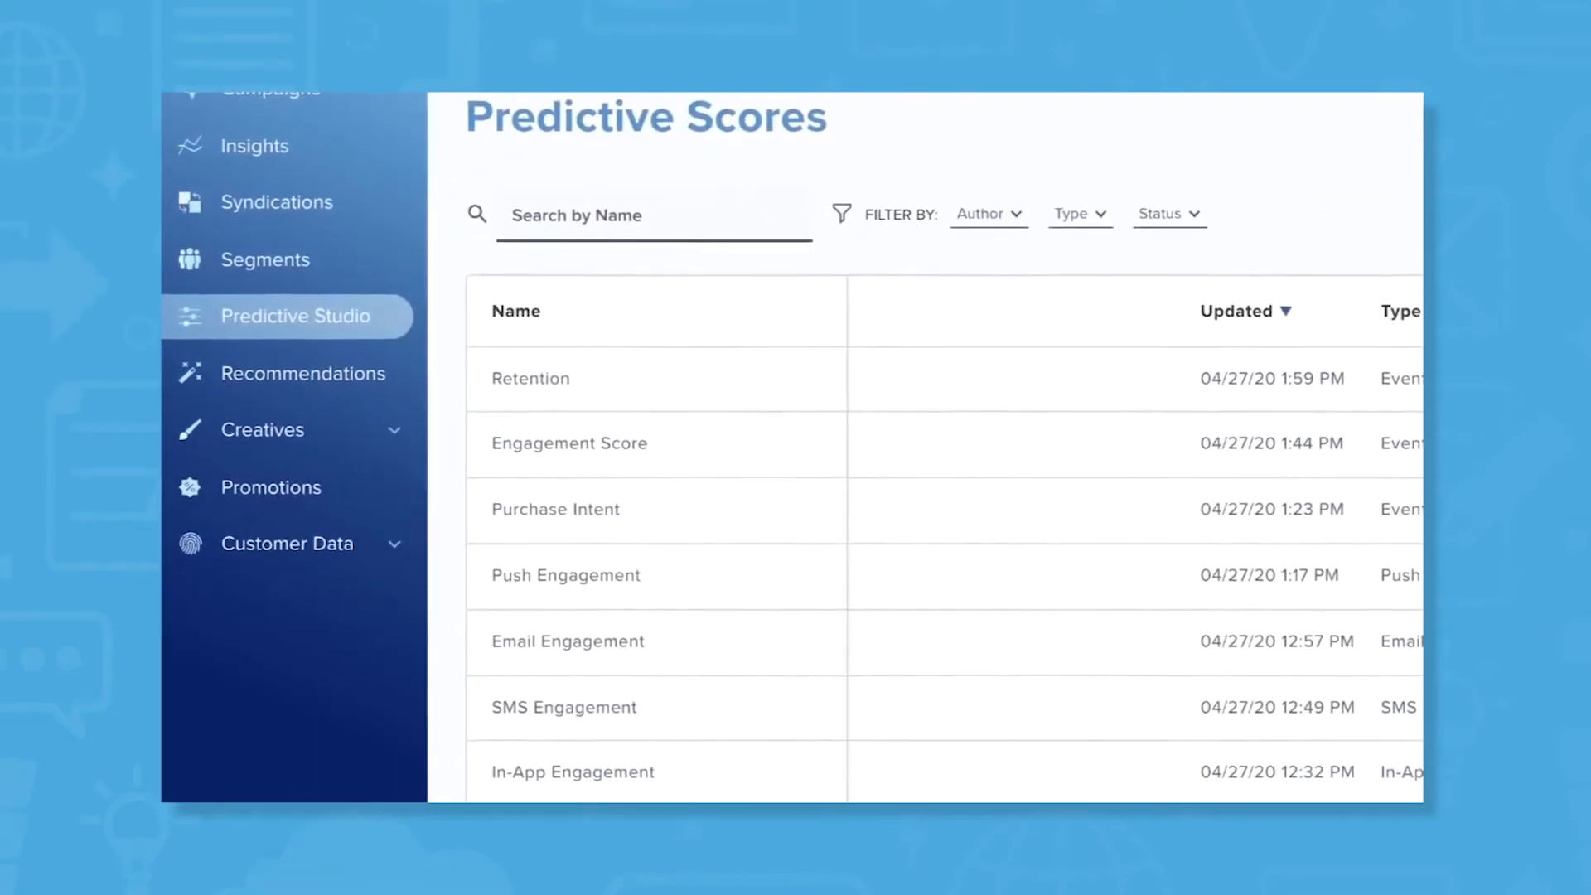
Add a goal event to the 'Likelihood to Add to Cart' event score.
scroll(down, 3)
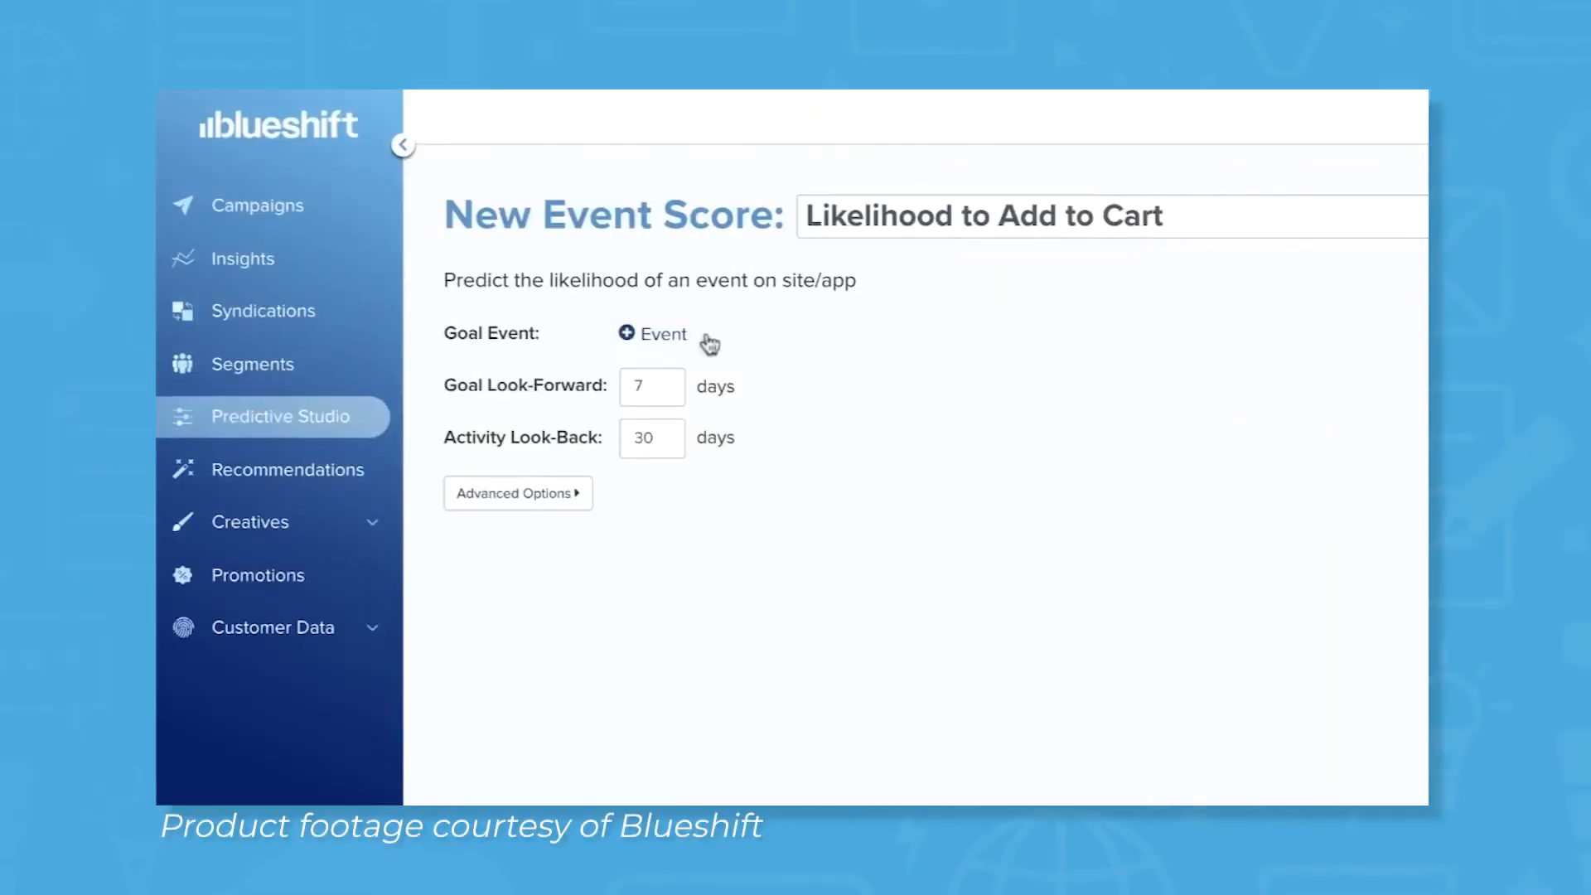
click(653, 334)
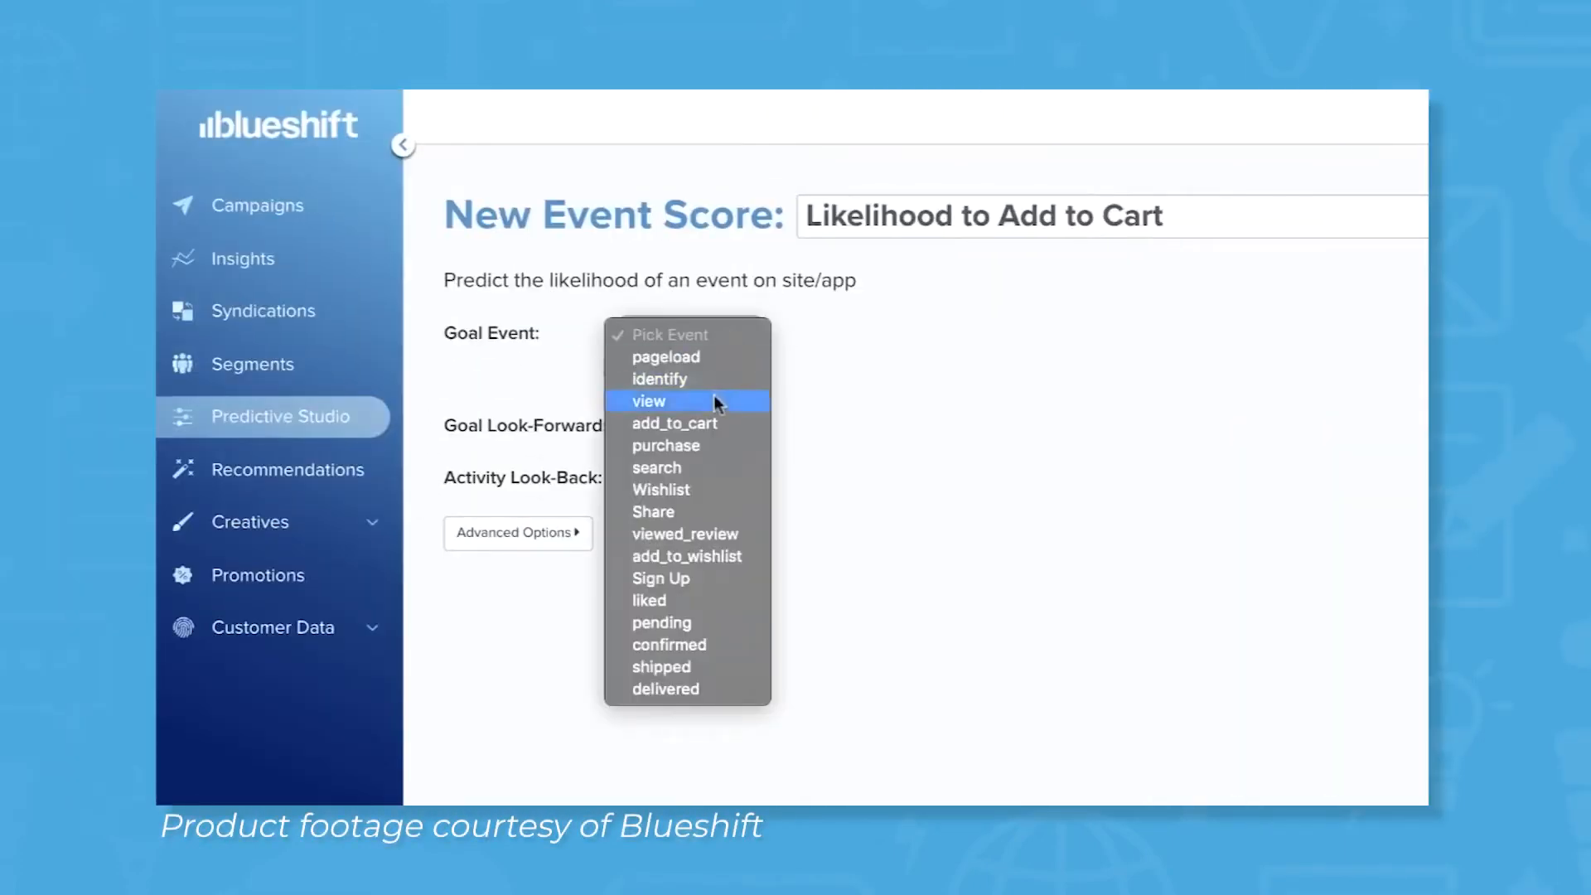
click(648, 399)
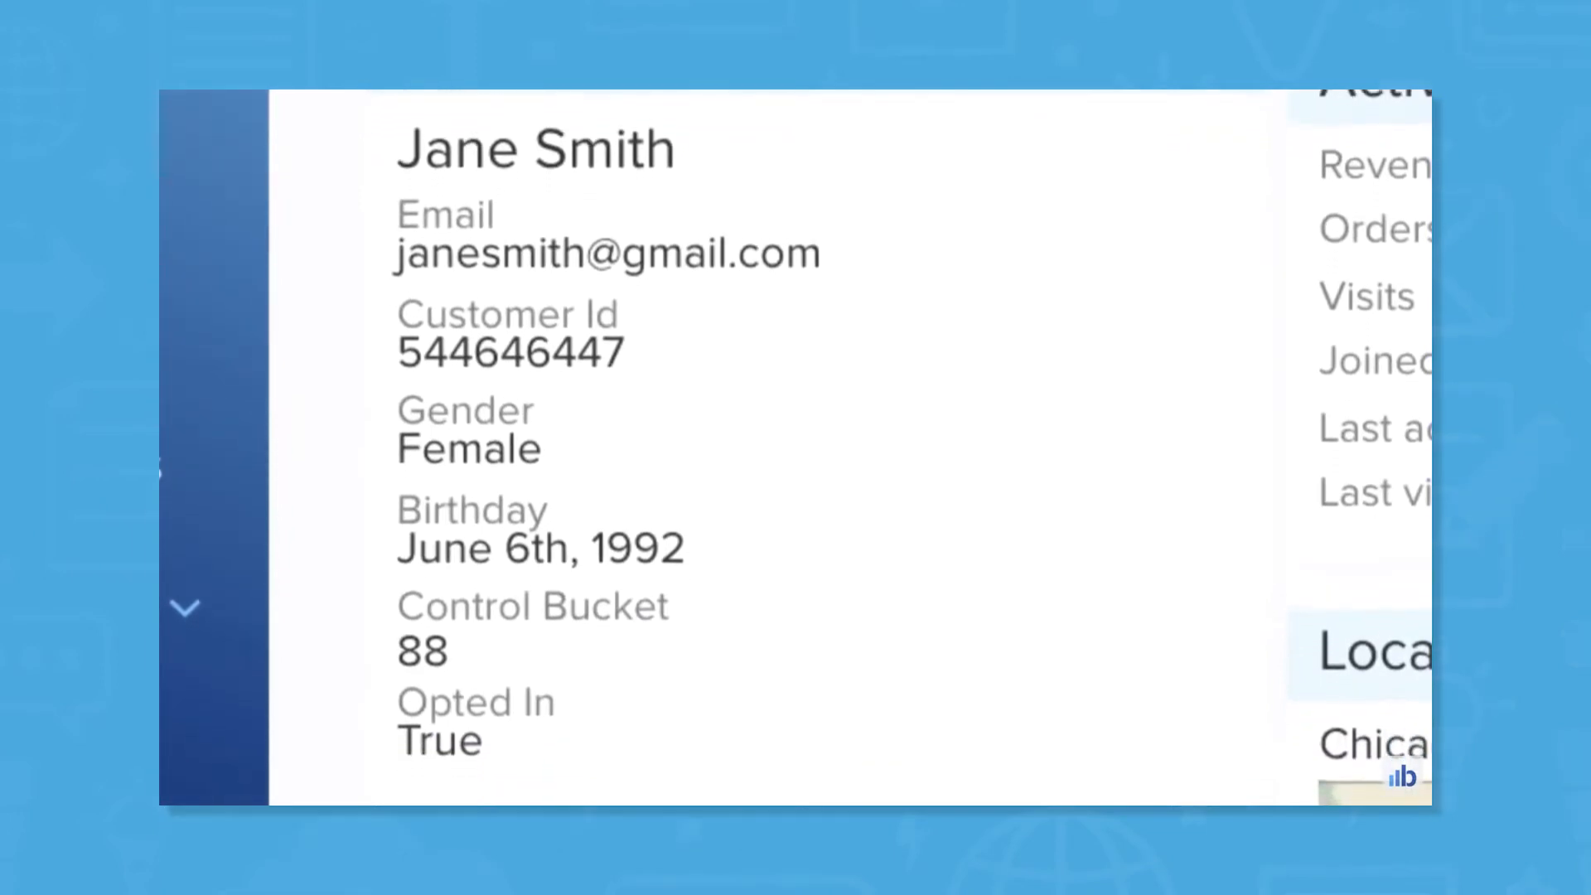
Scroll the customer profile past Channel Preferences down to Custom Attributes.
scroll(down, 3)
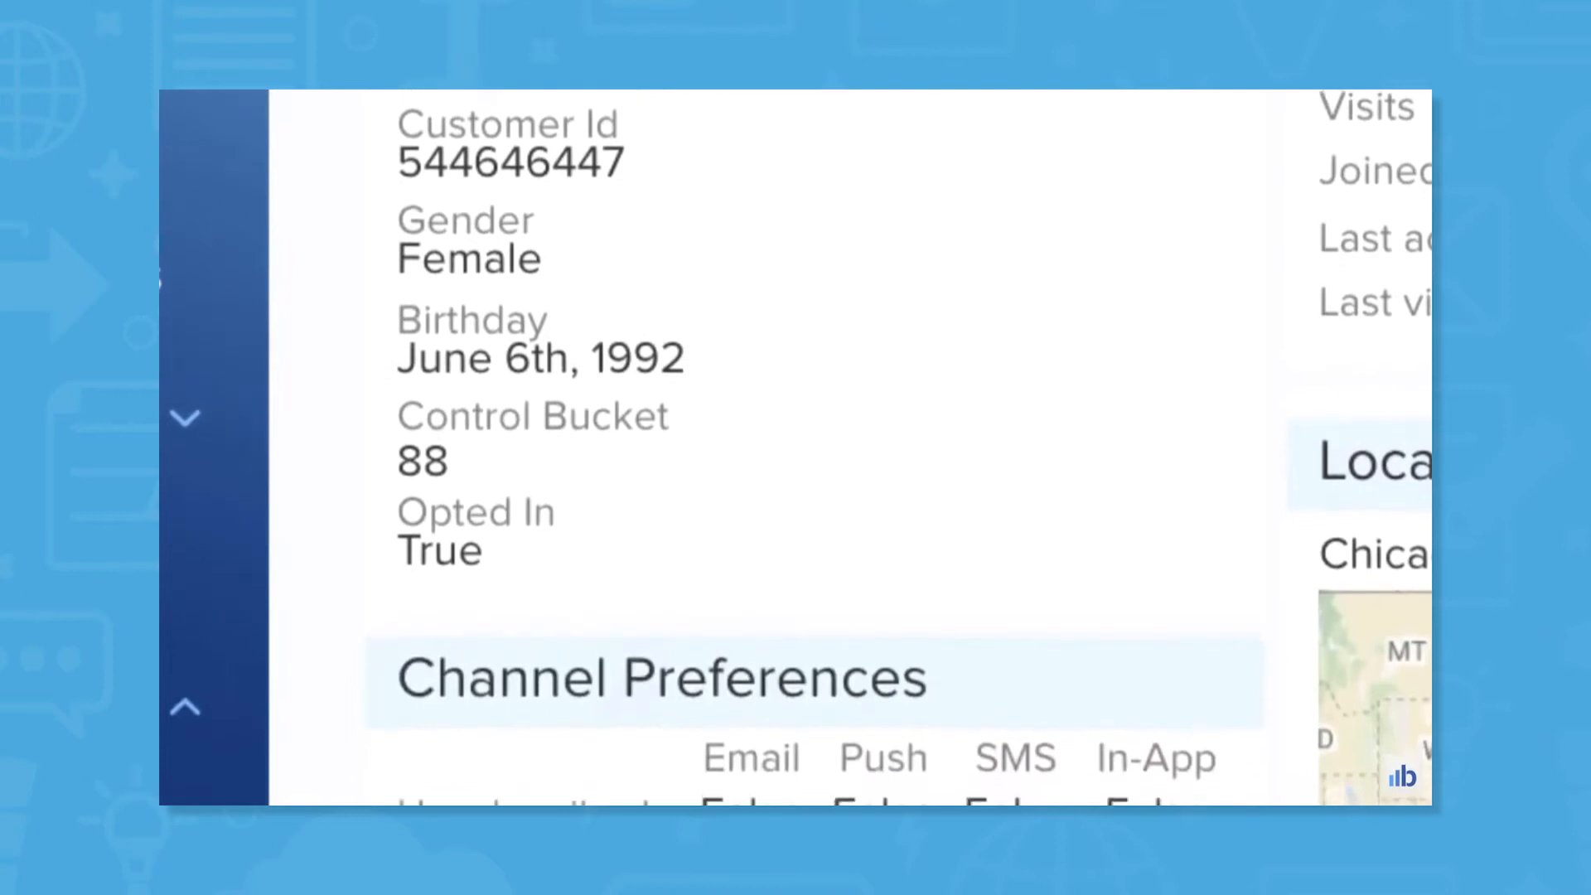
scroll(down, 3)
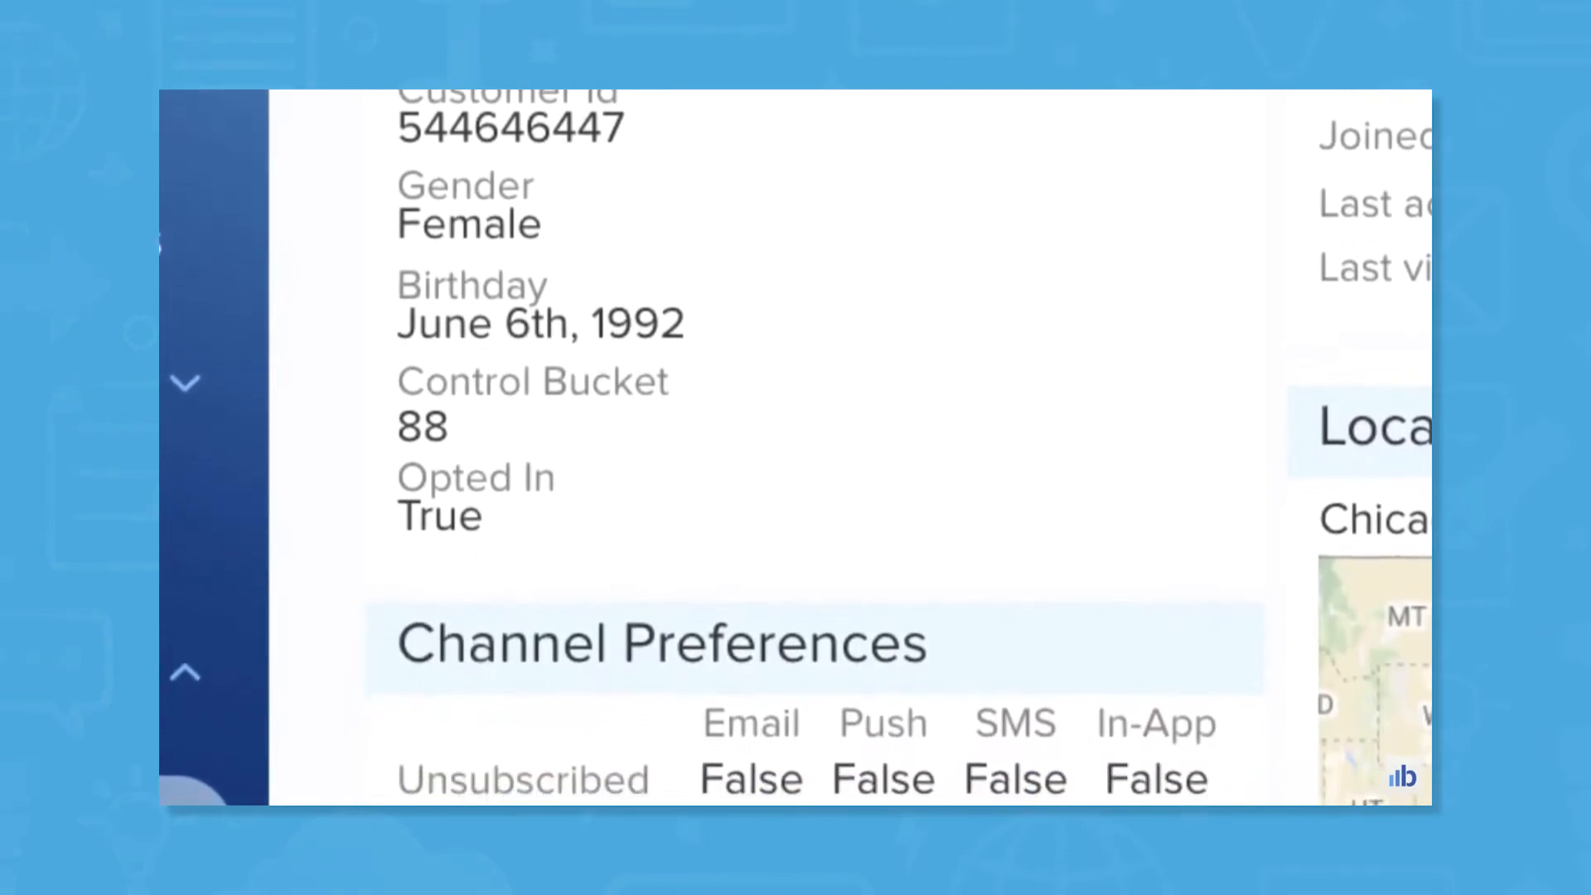
scroll(down, 3)
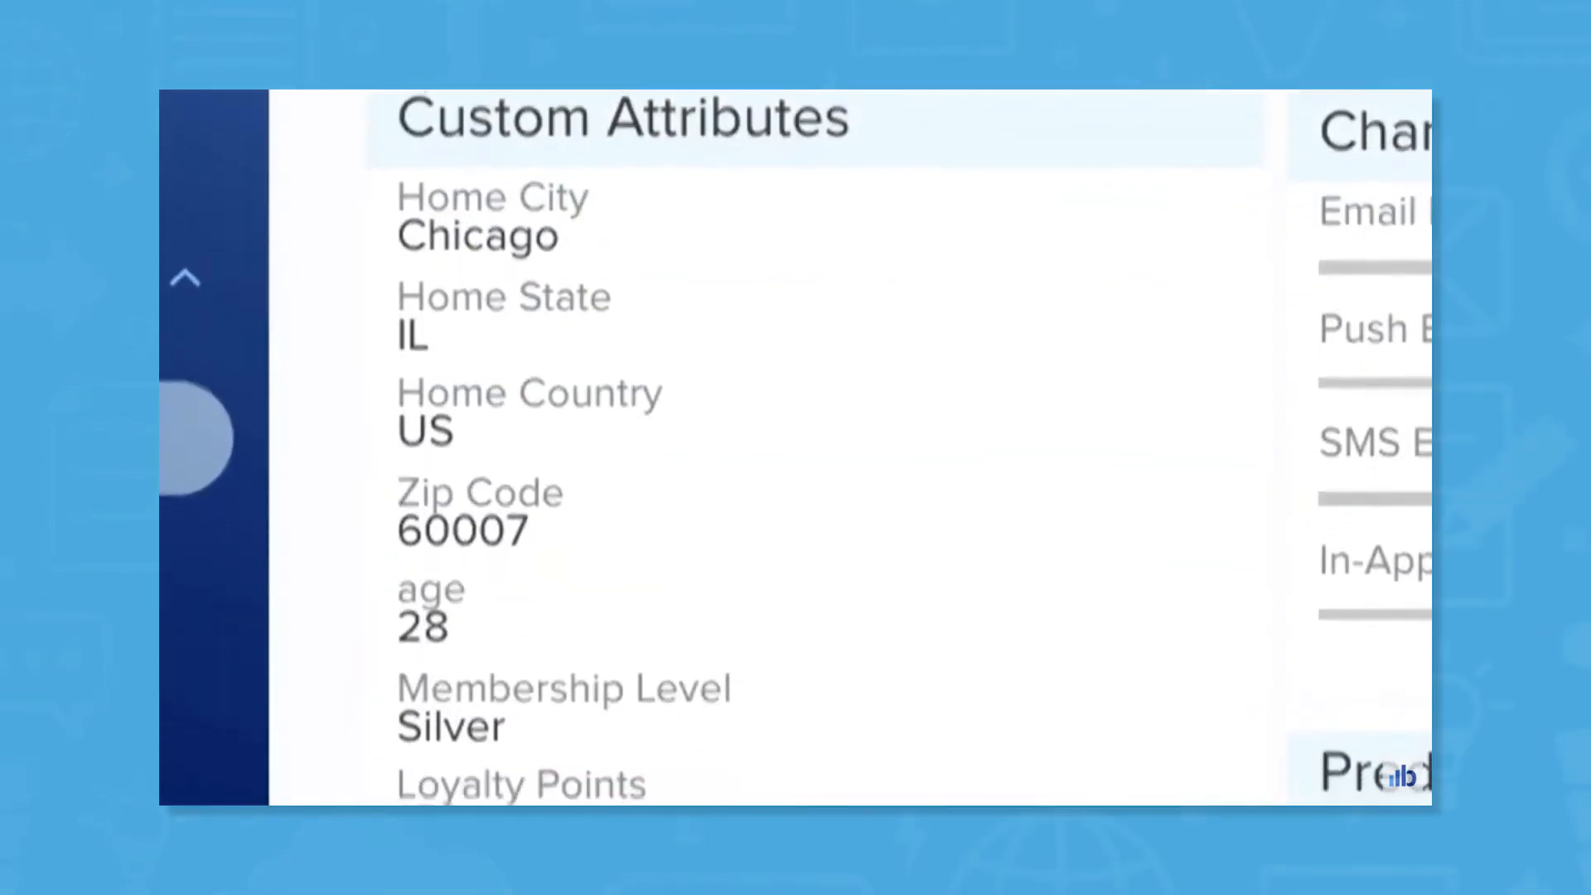
scroll(down, 3)
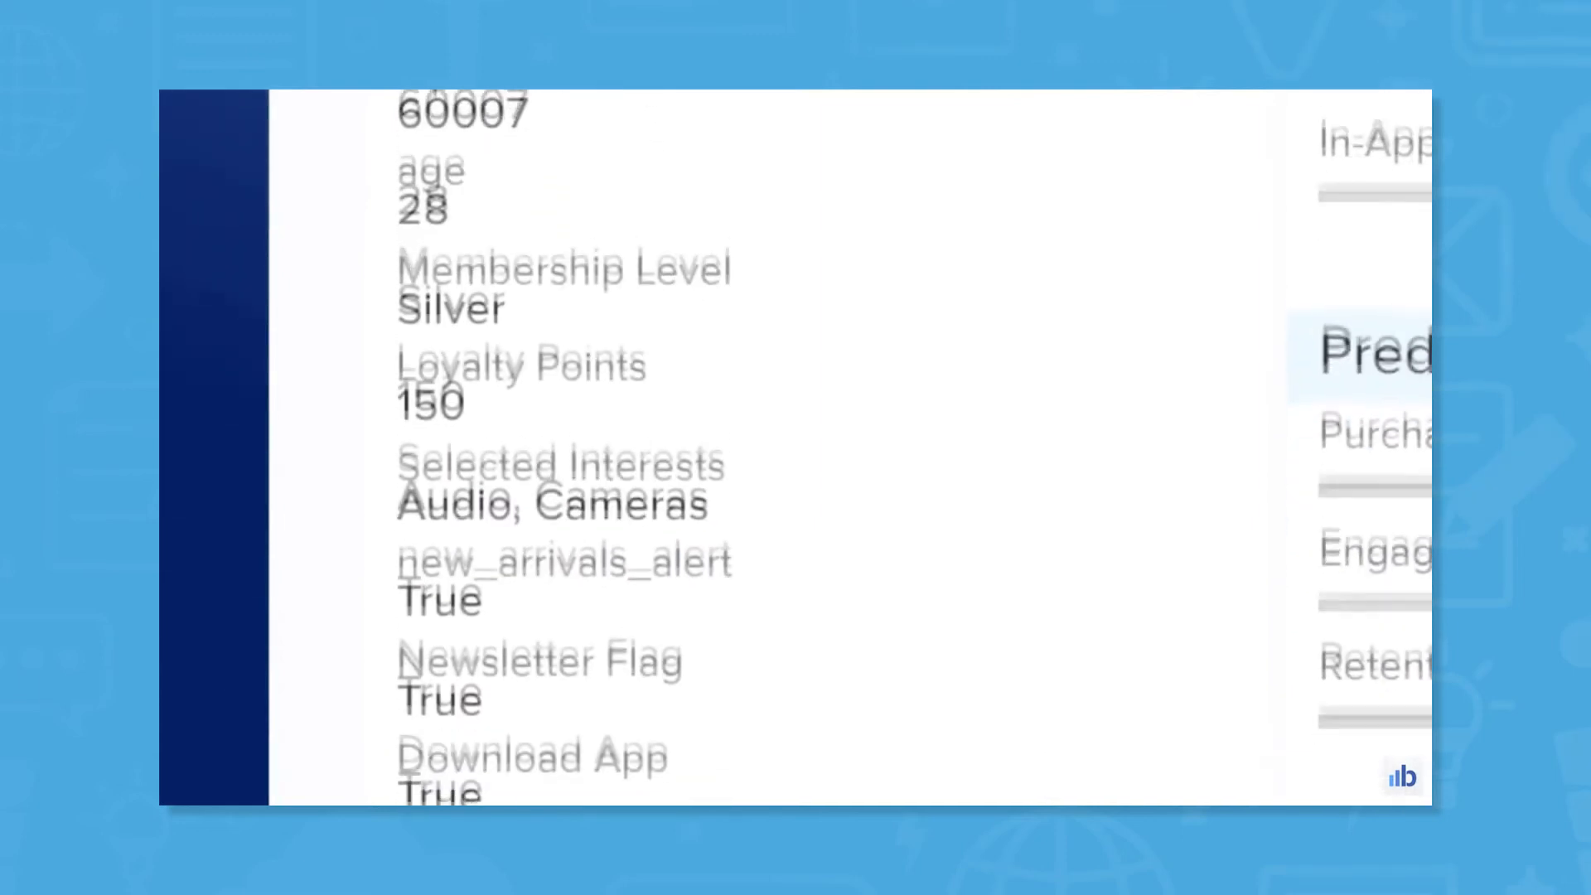
scroll(down, 3)
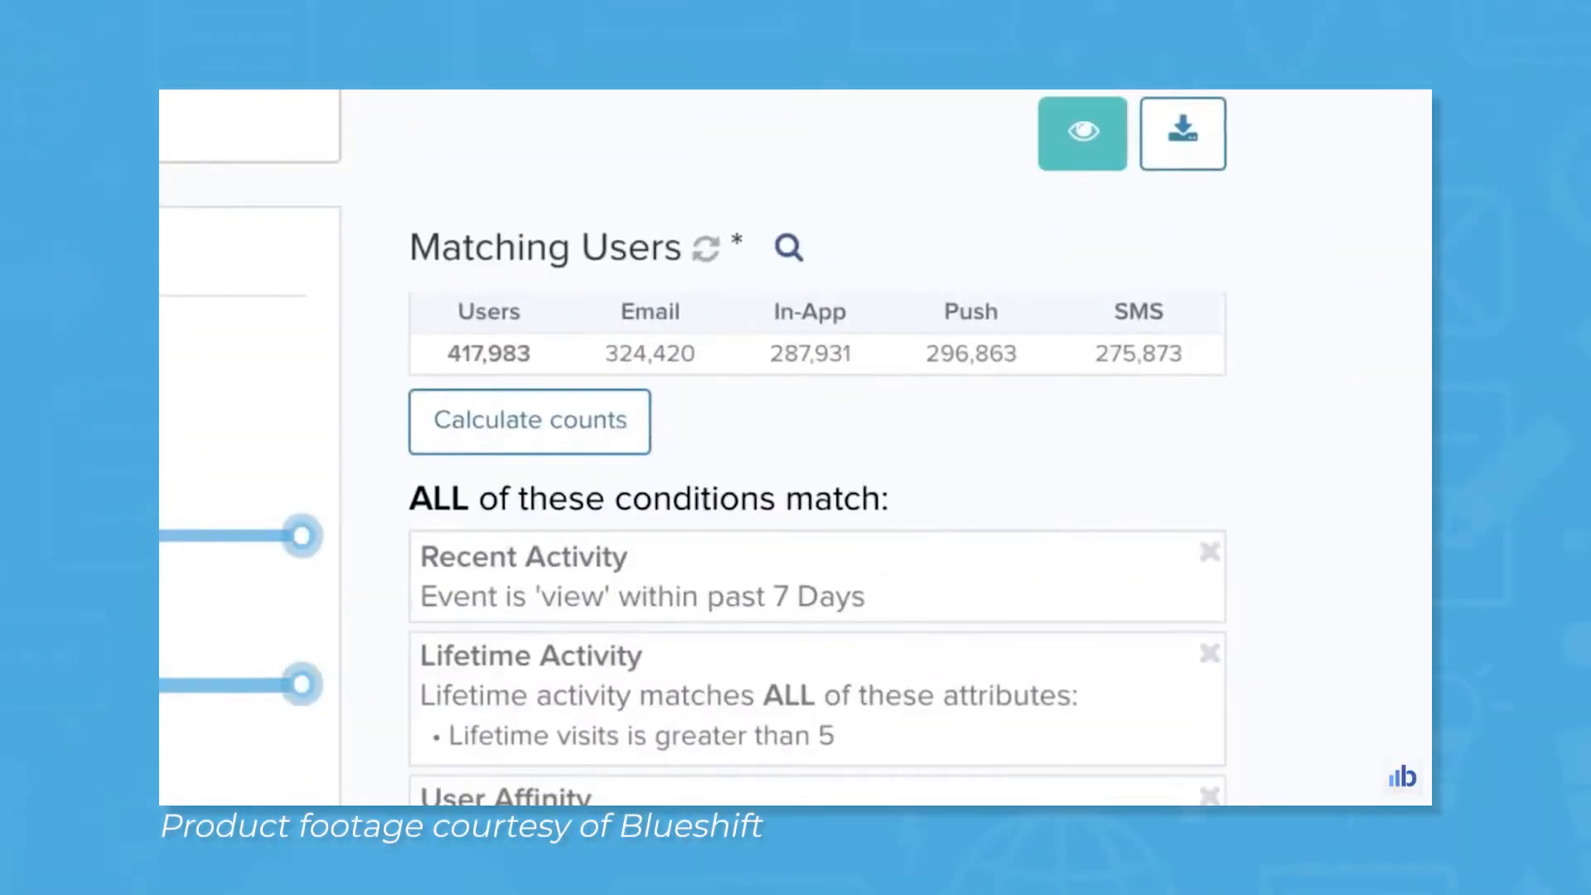
mouse_move(759, 399)
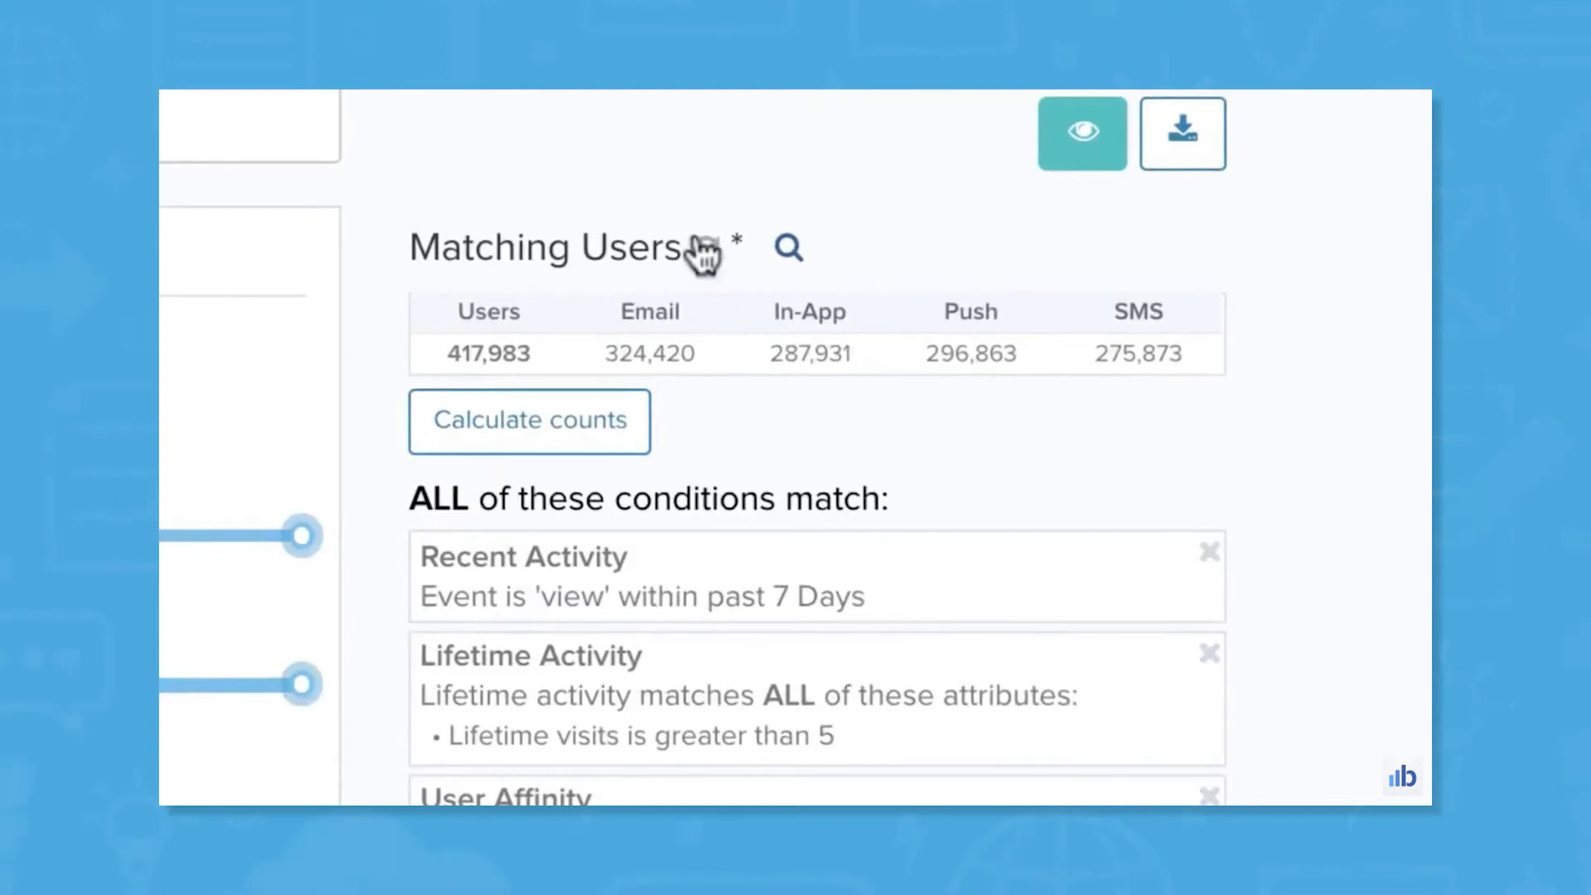
click(528, 421)
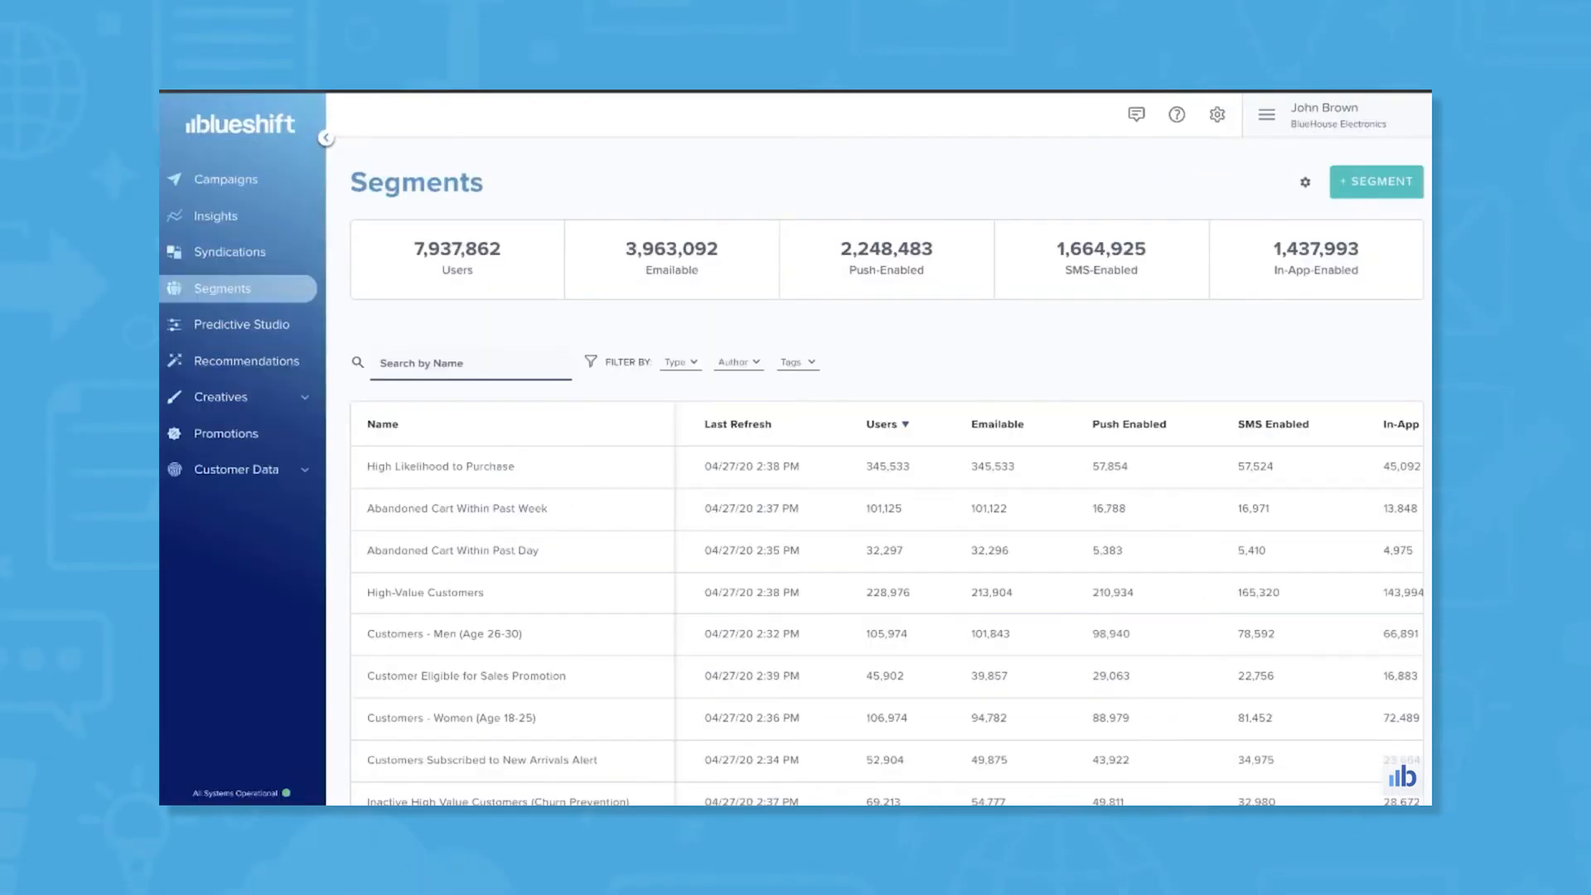
Create a segment filtering on recent views, lifetime visits, item category affinity and Engagement Score range.
click(1376, 182)
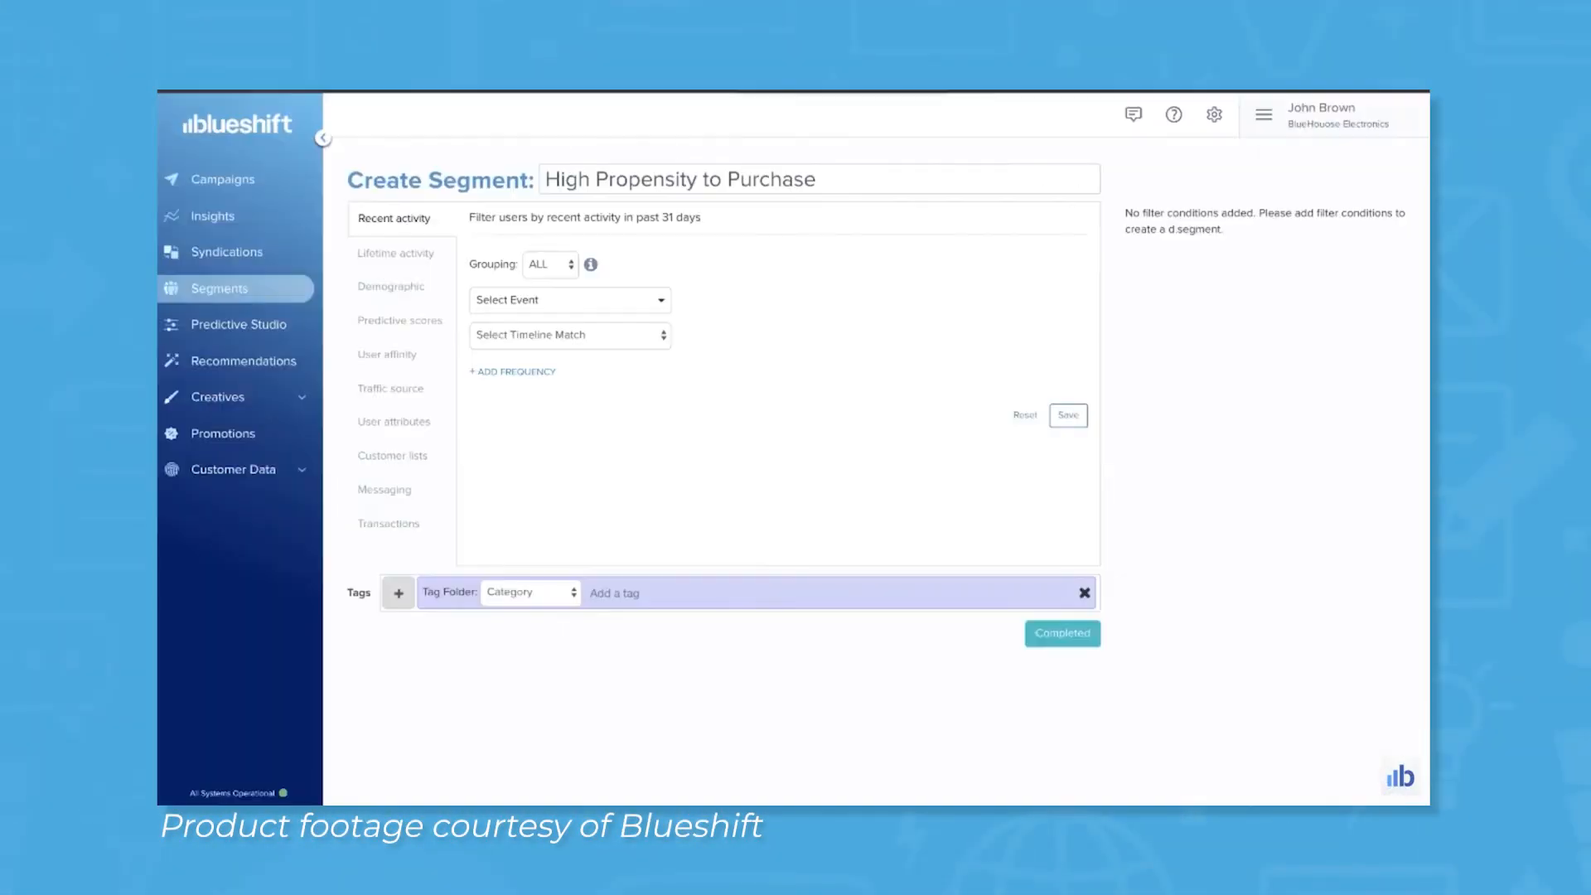
click(569, 299)
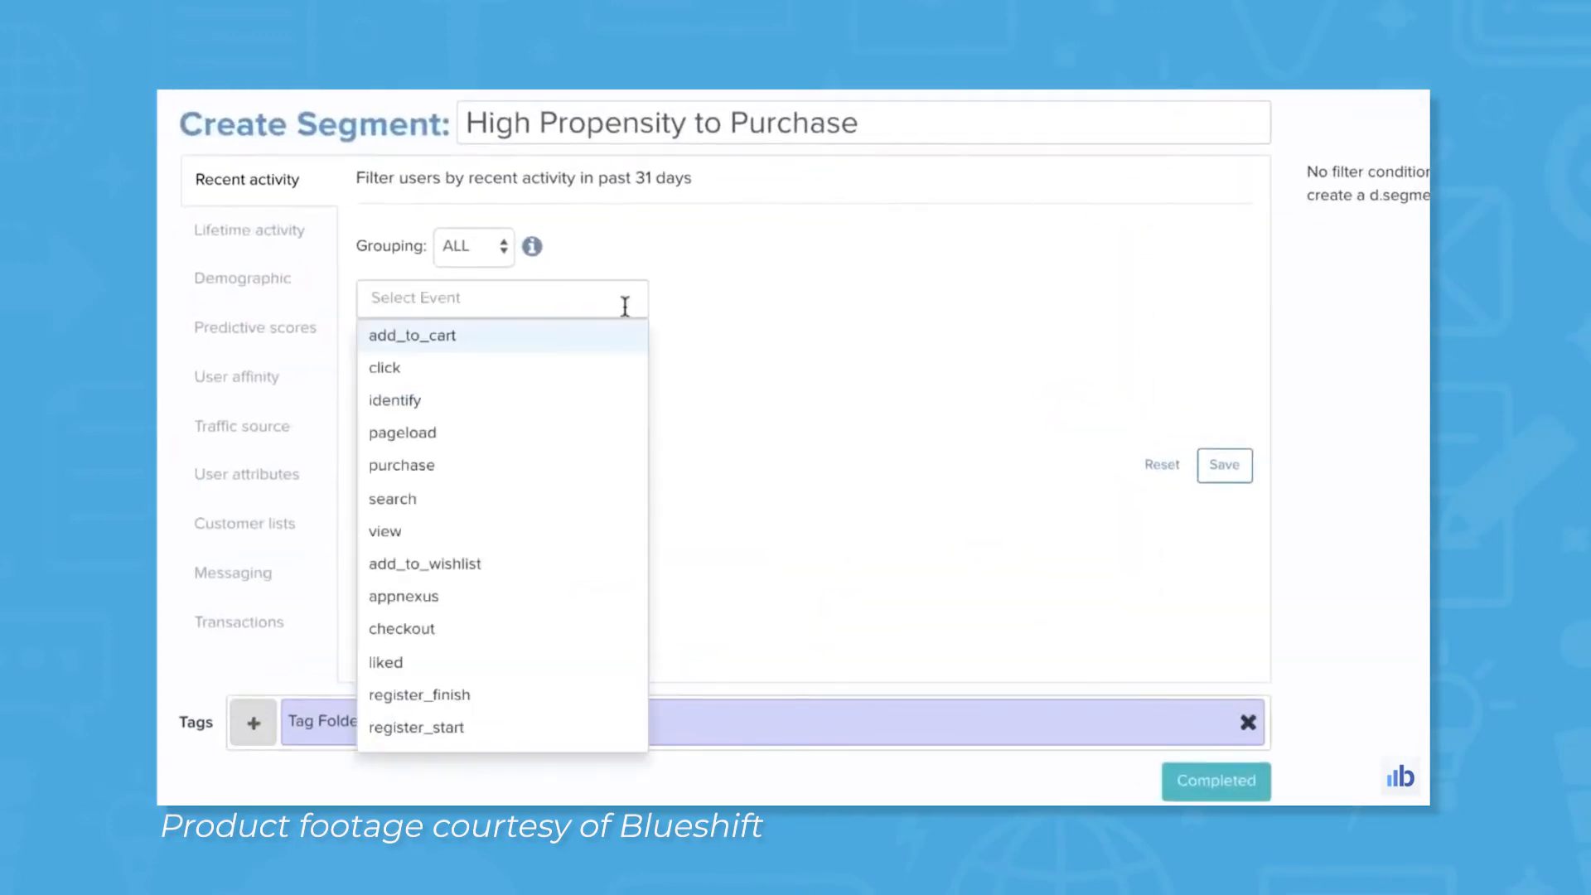
click(384, 531)
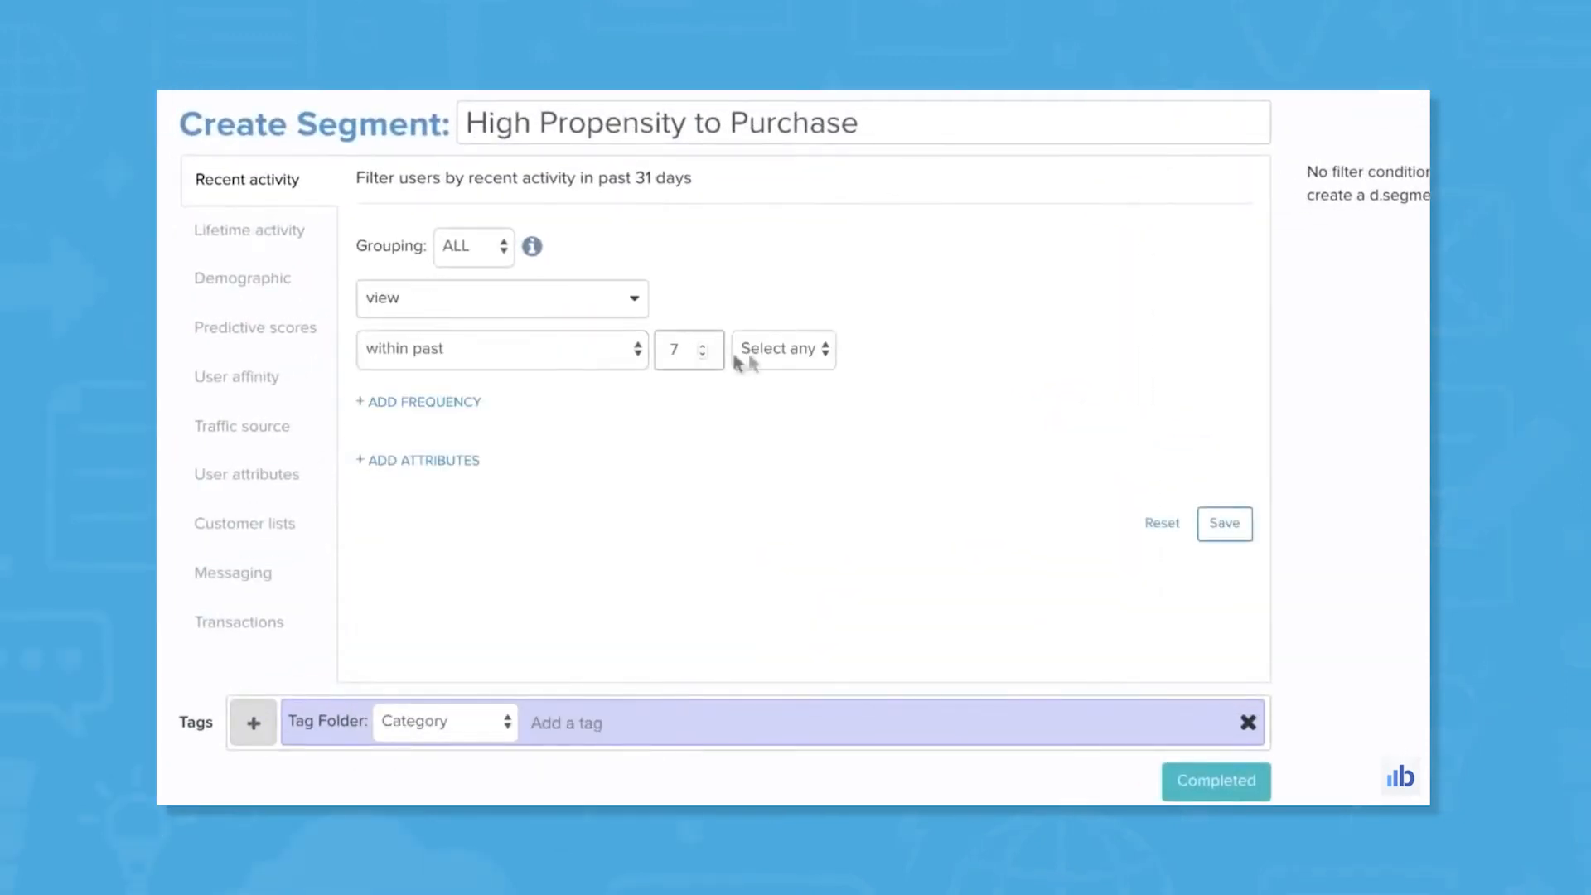
click(249, 228)
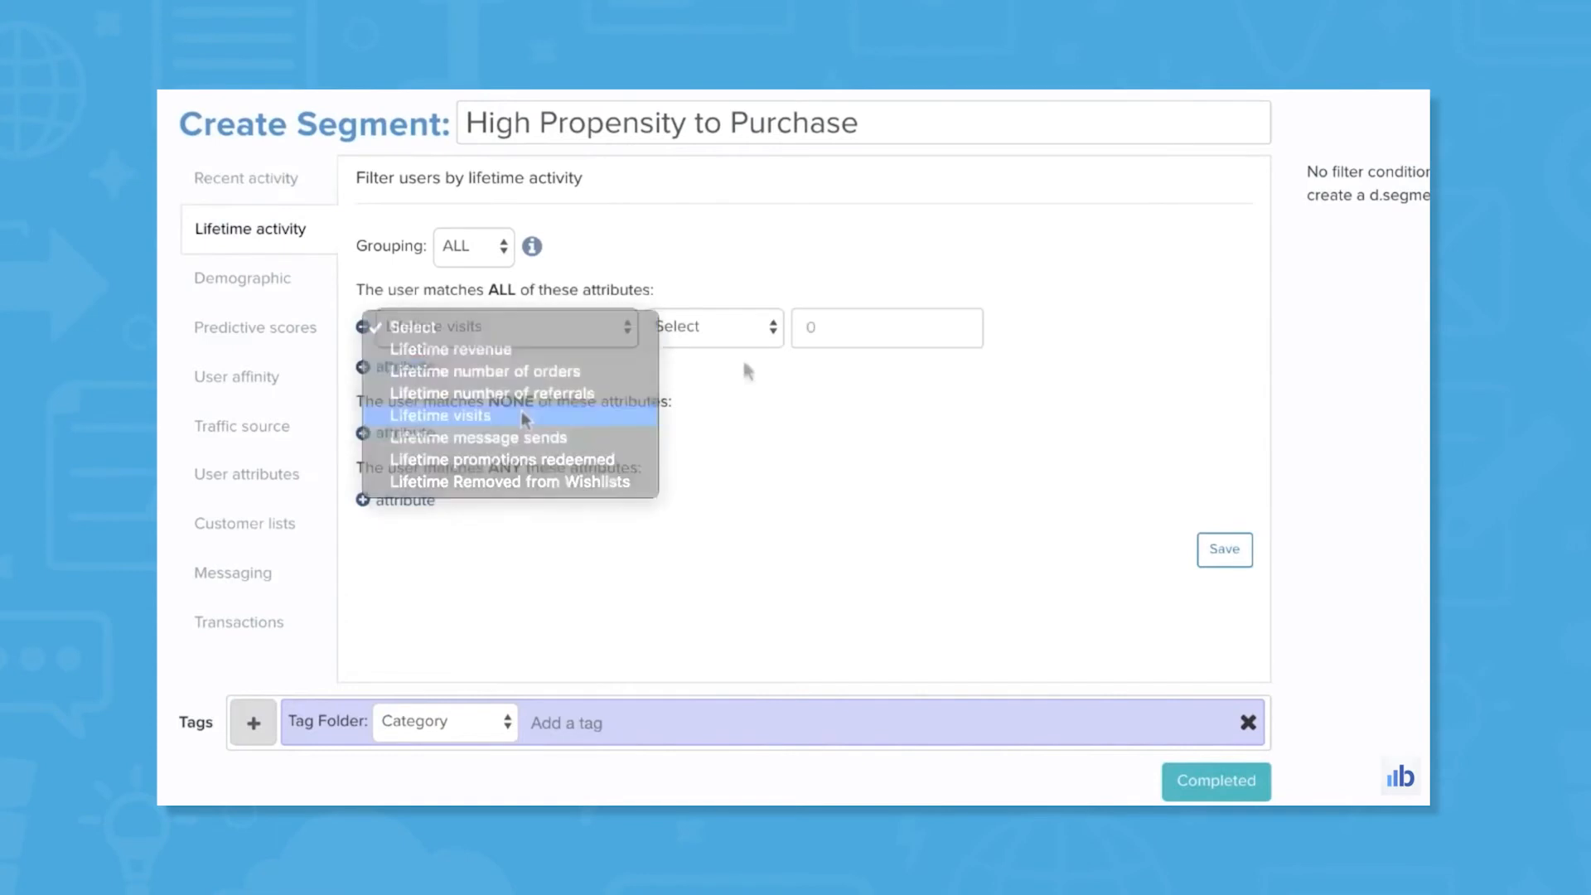
click(238, 375)
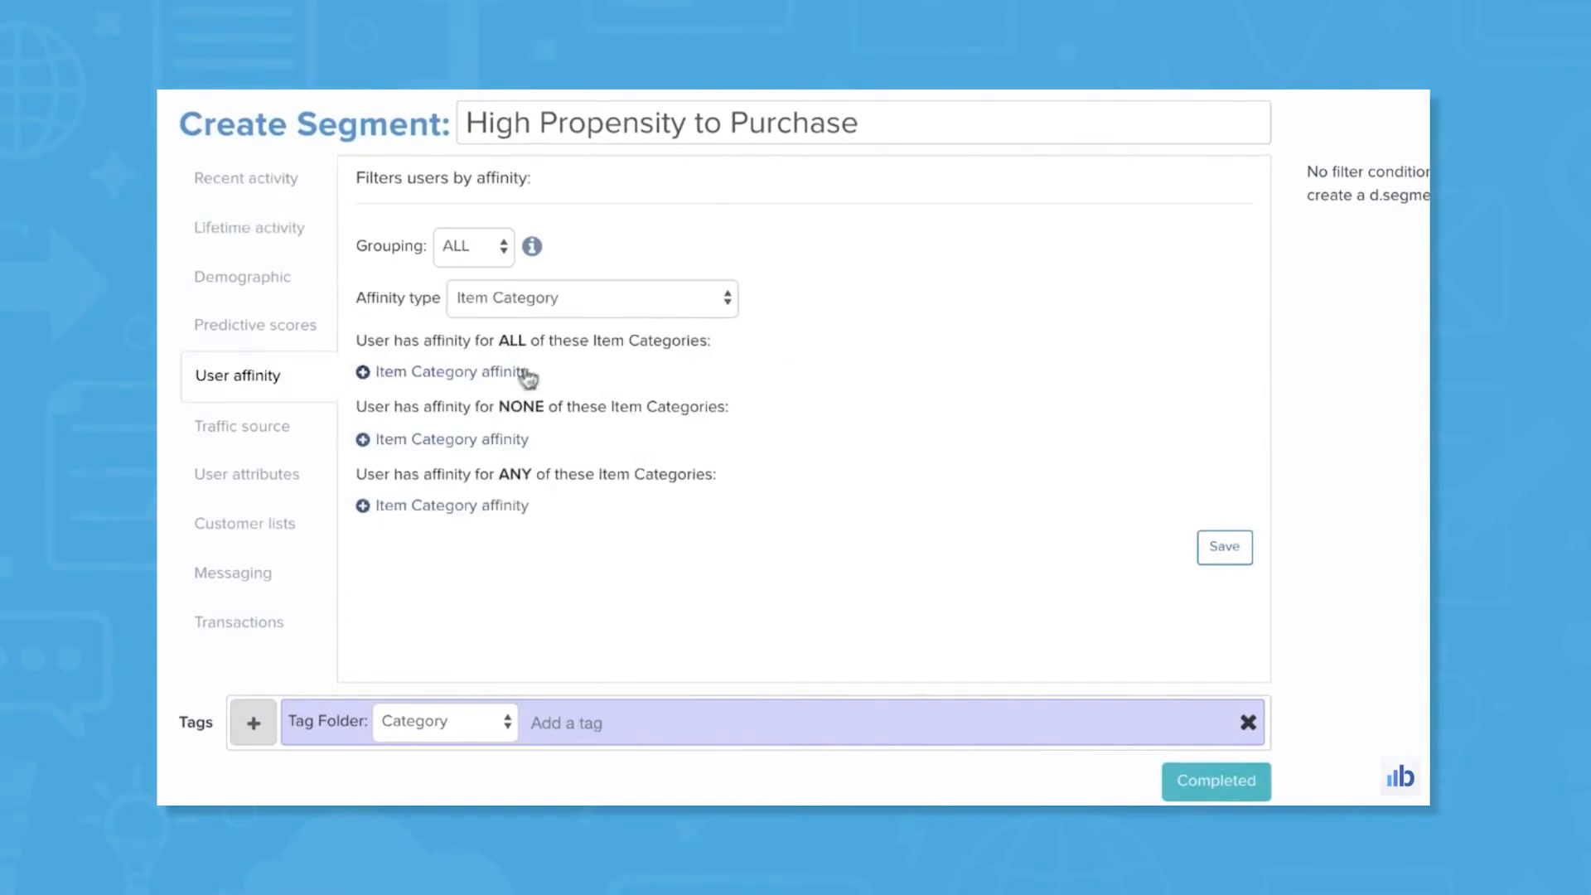
click(256, 325)
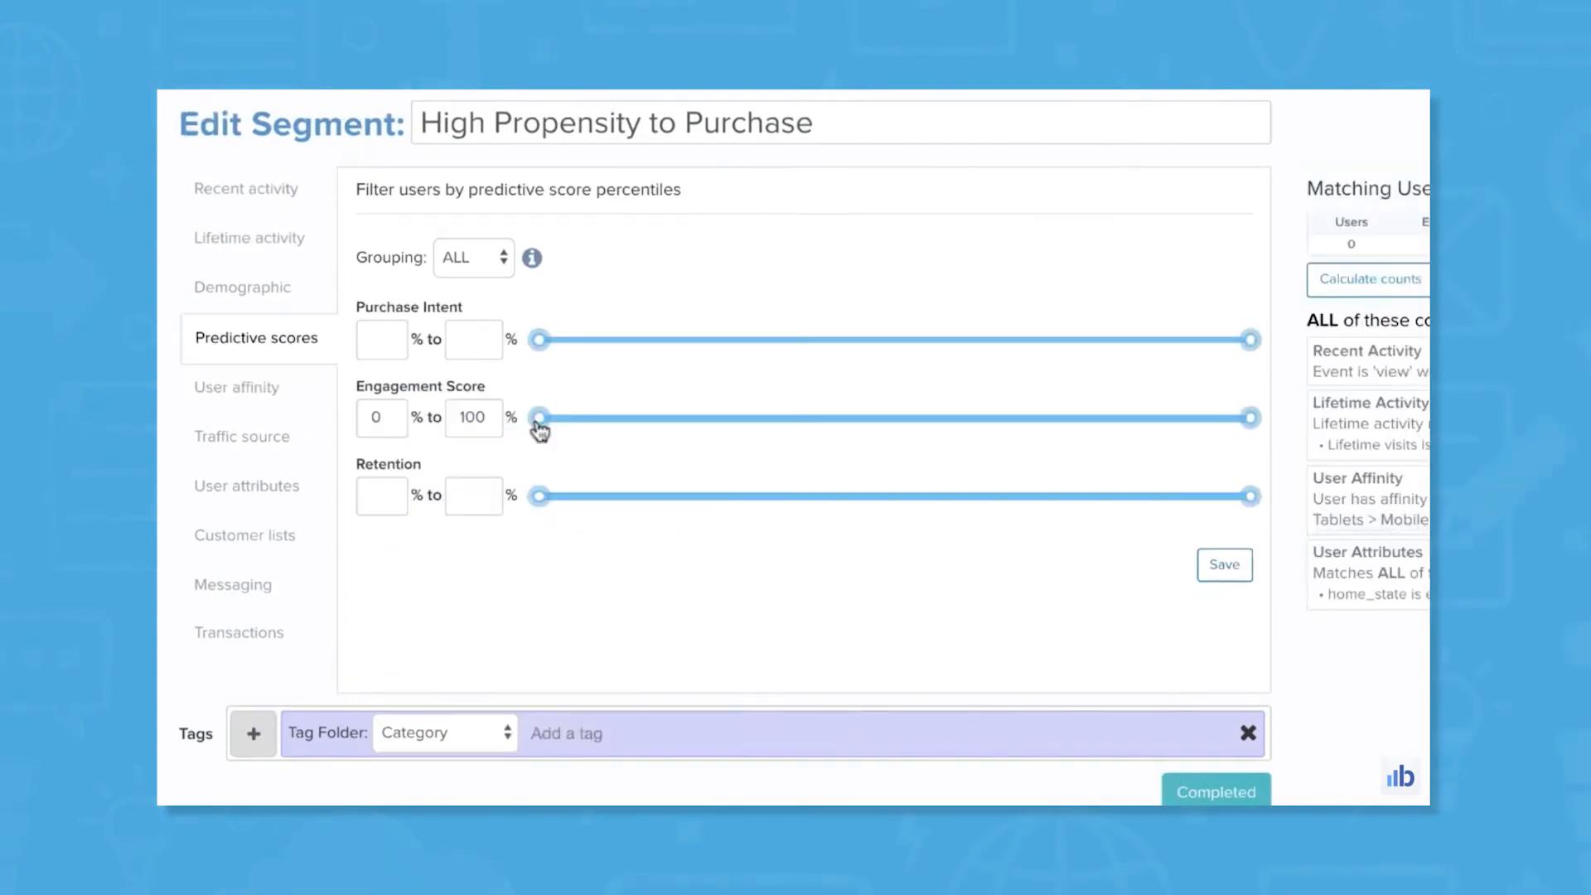
drag(537, 417, 1083, 417)
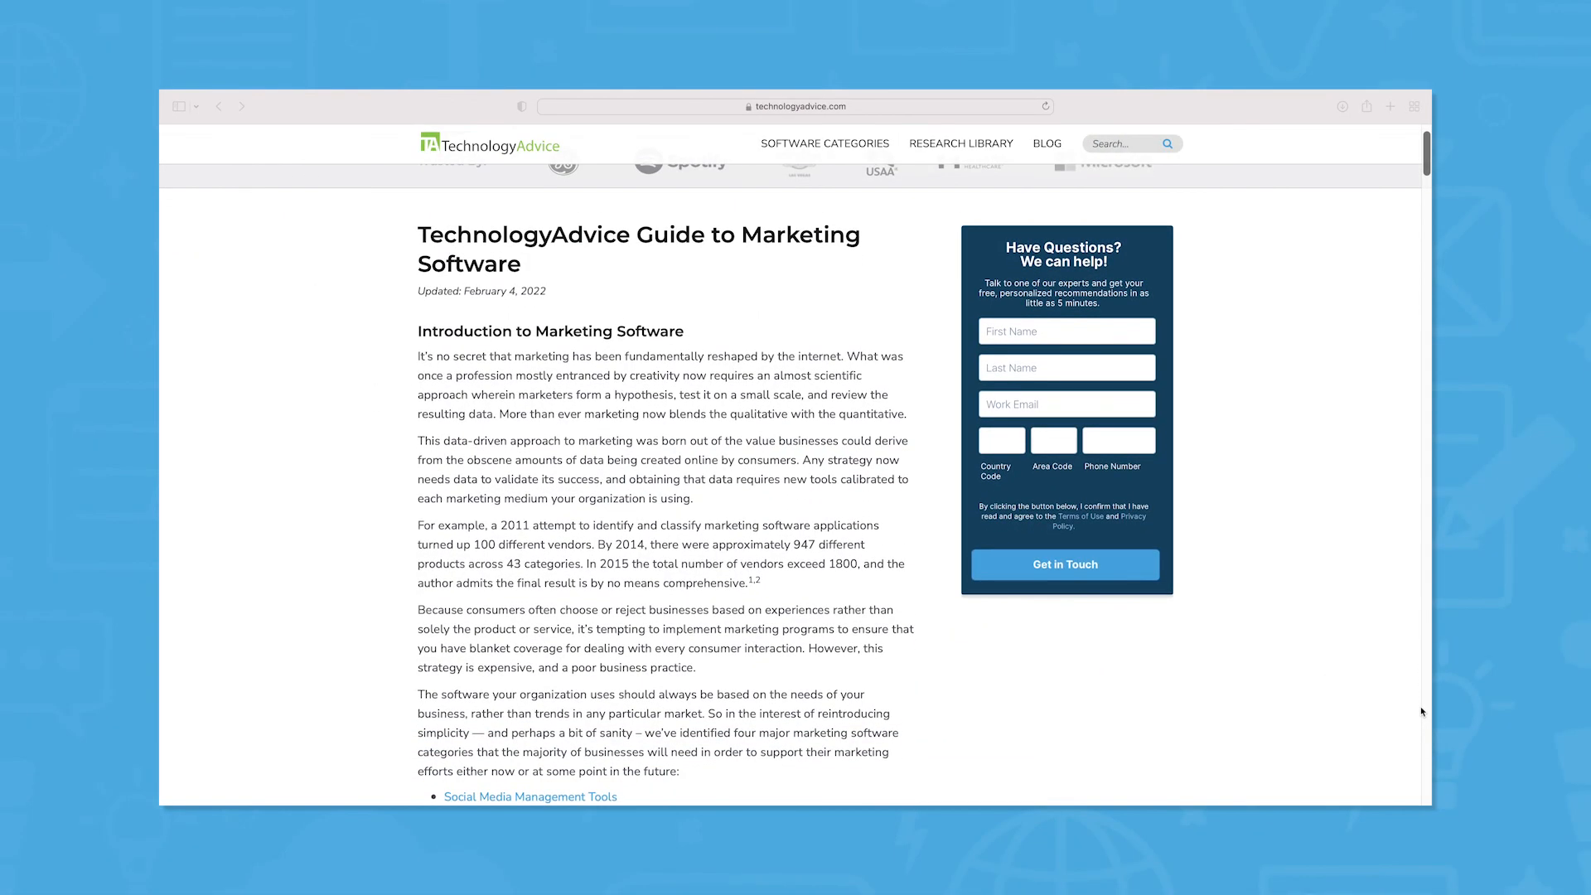
Scroll the TechnologyAdvice guide past its four software categories to Social Media Management.
scroll(down, 3)
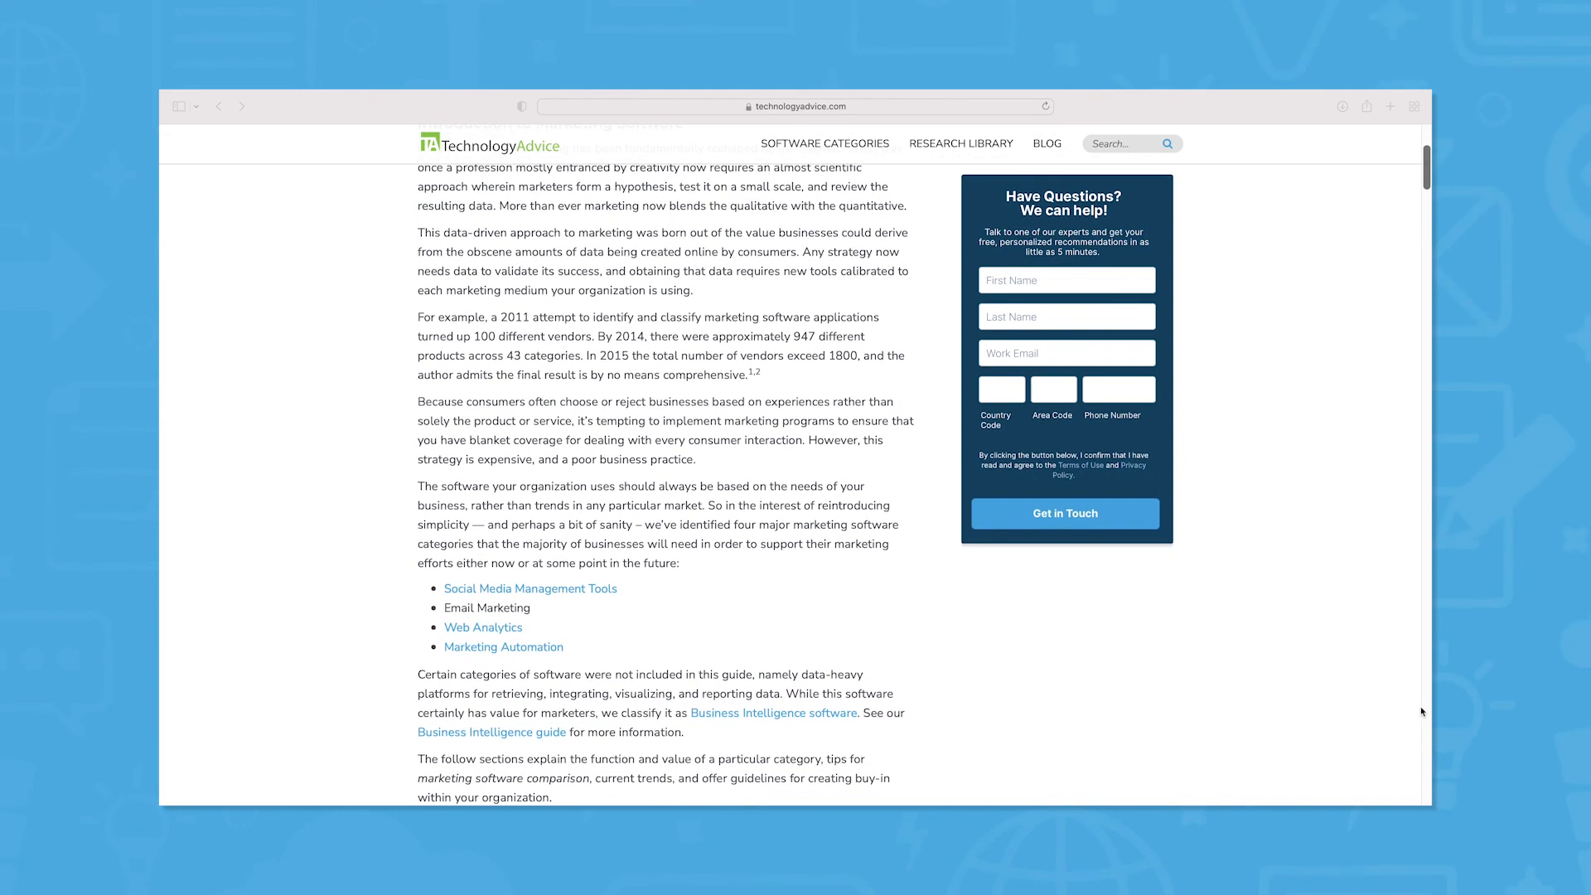
scroll(down, 3)
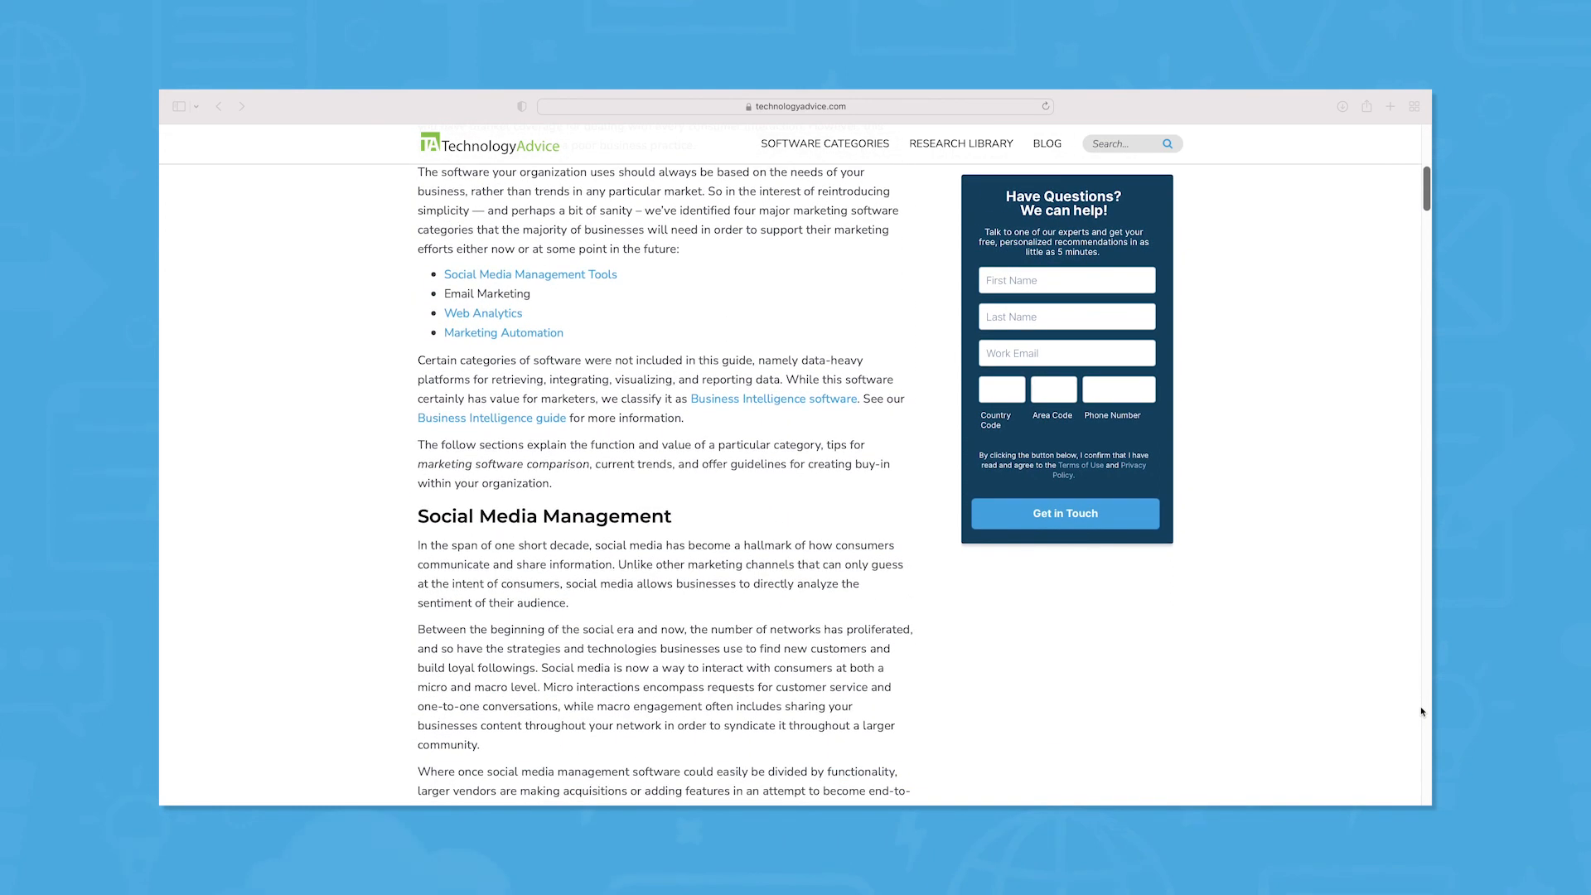
scroll(down, 3)
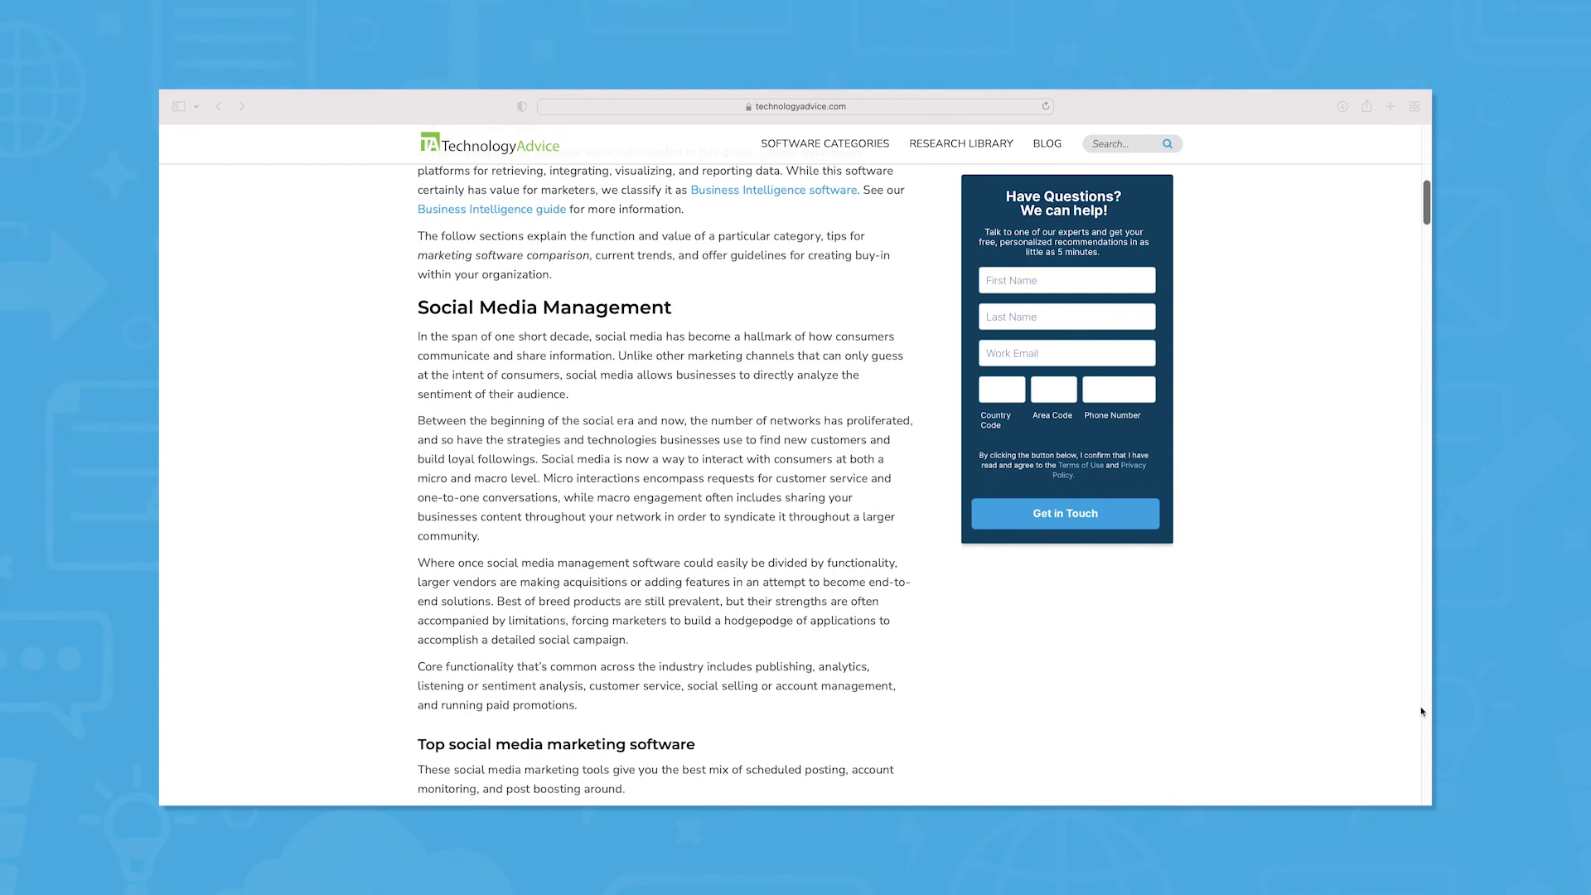